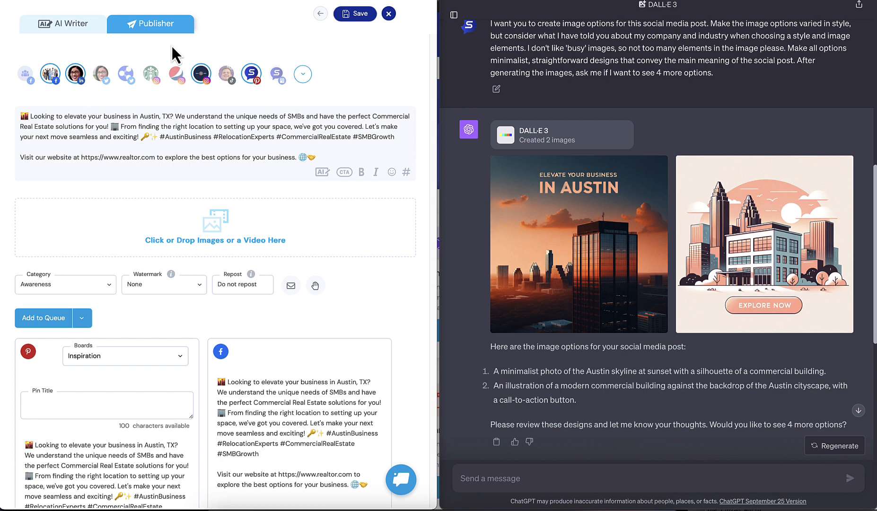
mouse_move(197, 97)
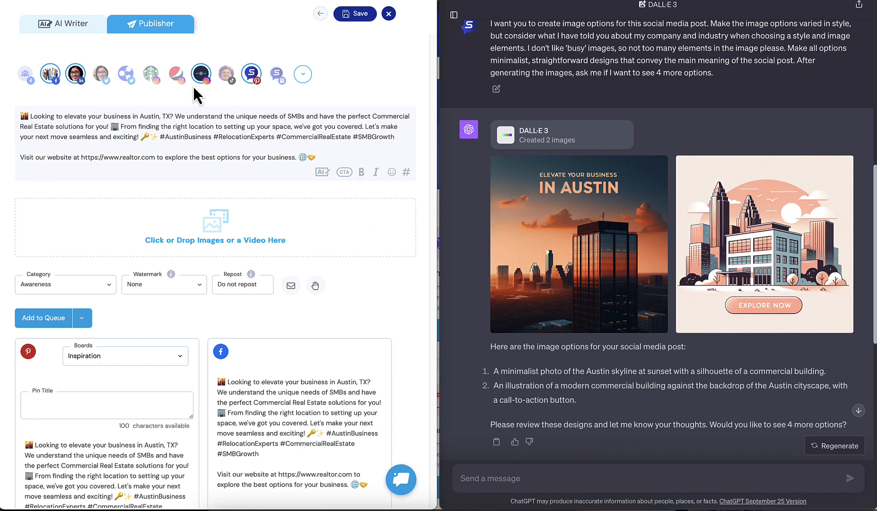
mouse_move(141, 36)
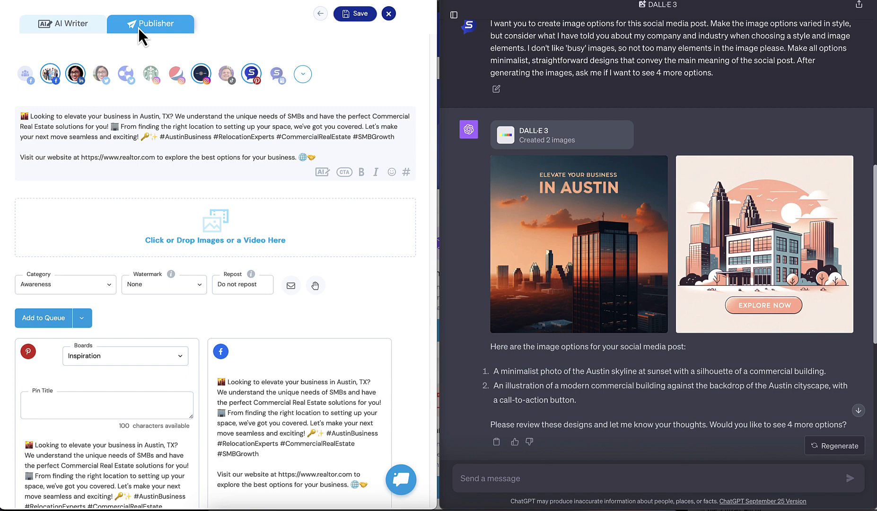
mouse_move(604, 234)
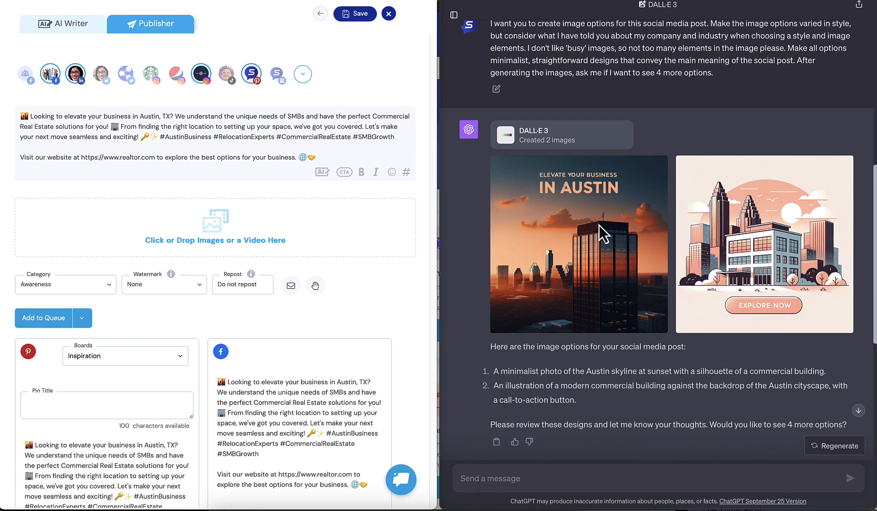
mouse_move(620, 245)
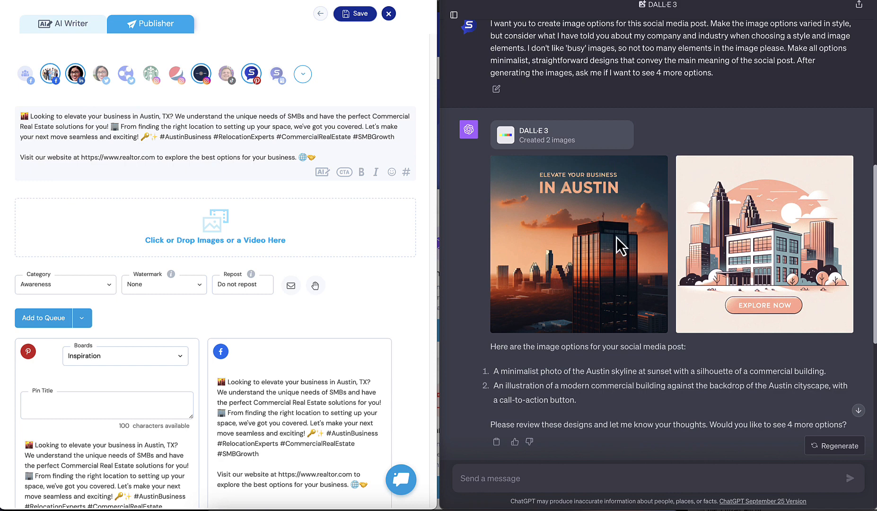
mouse_move(394, 312)
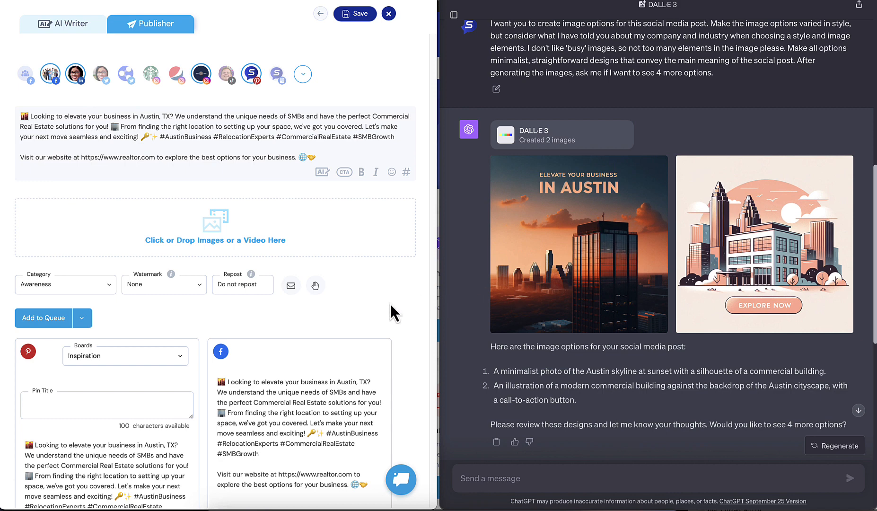
mouse_move(595, 273)
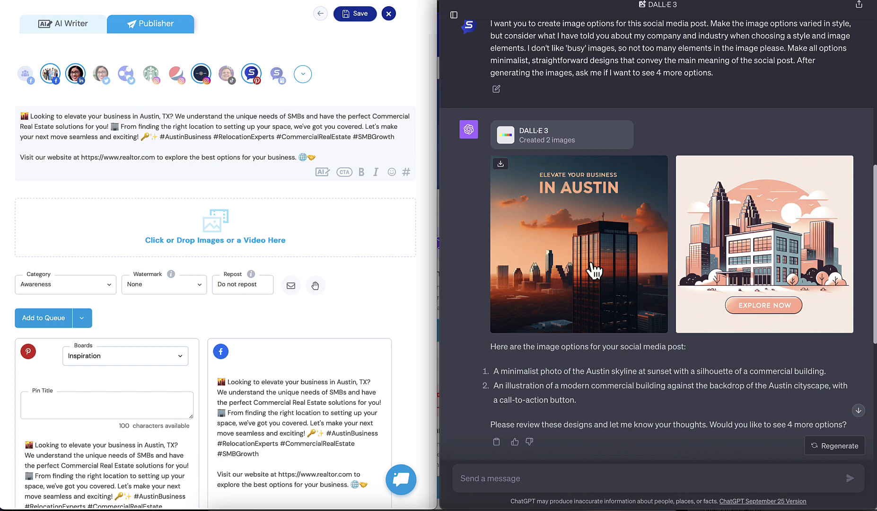
Drag the DALL-E Austin skyline image onto the post's image drop area
drag(579, 263, 189, 215)
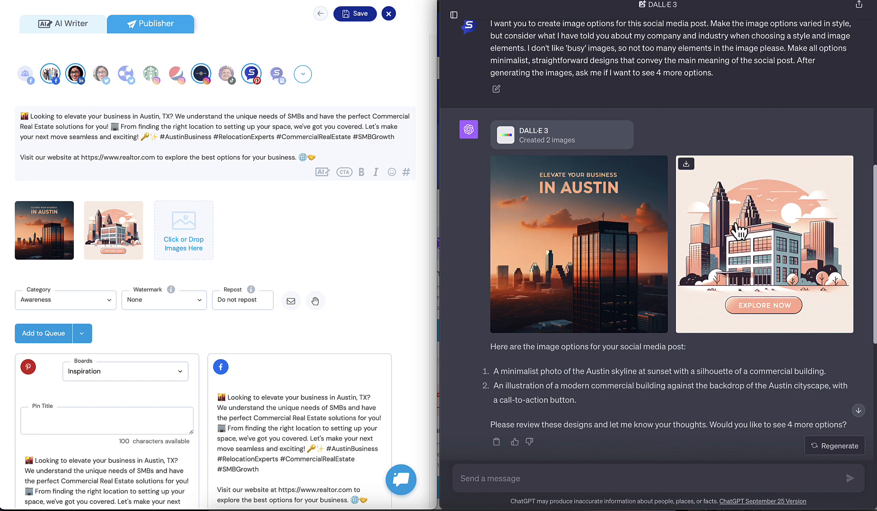
mouse_move(154, 147)
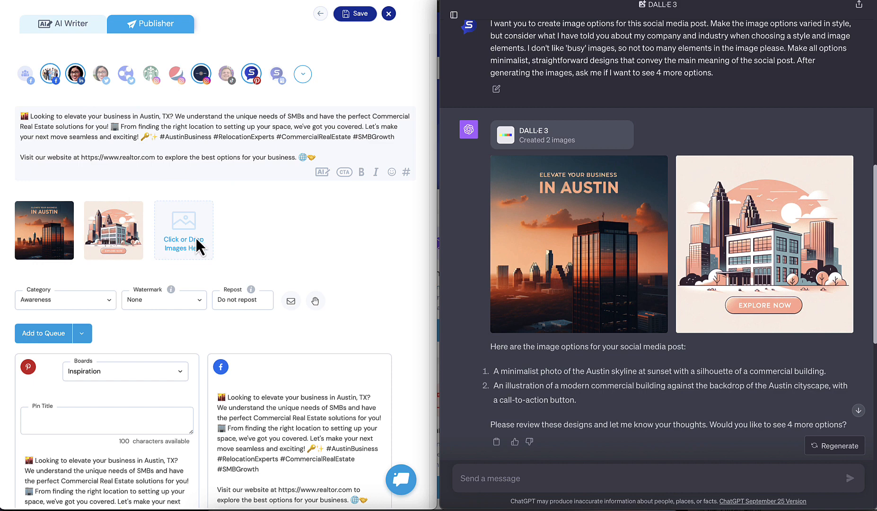
mouse_move(204, 252)
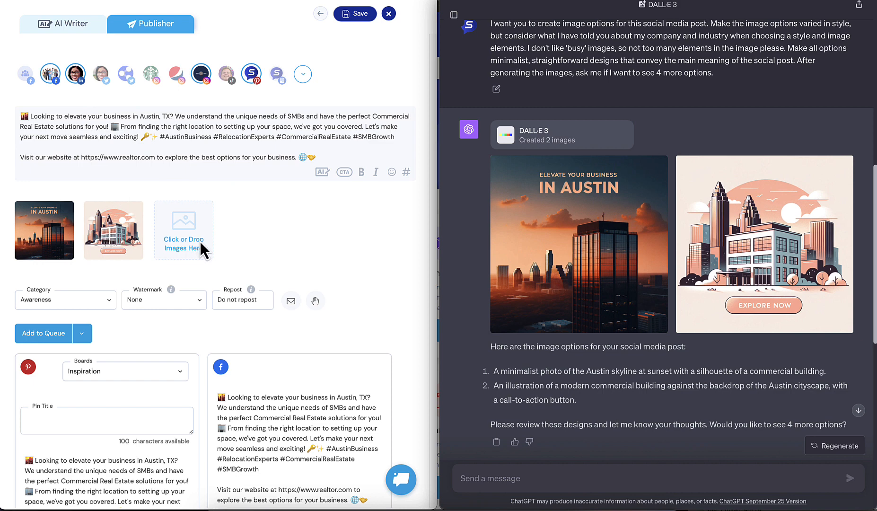
mouse_move(210, 378)
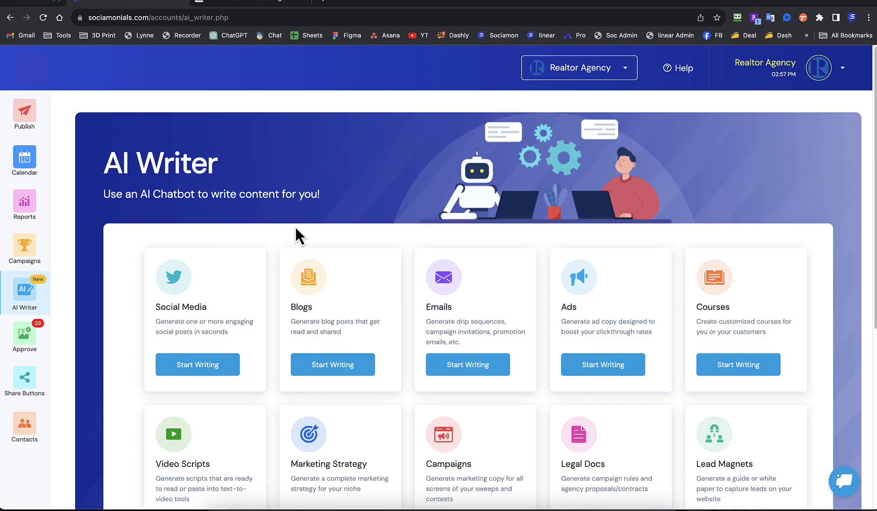
mouse_move(24, 317)
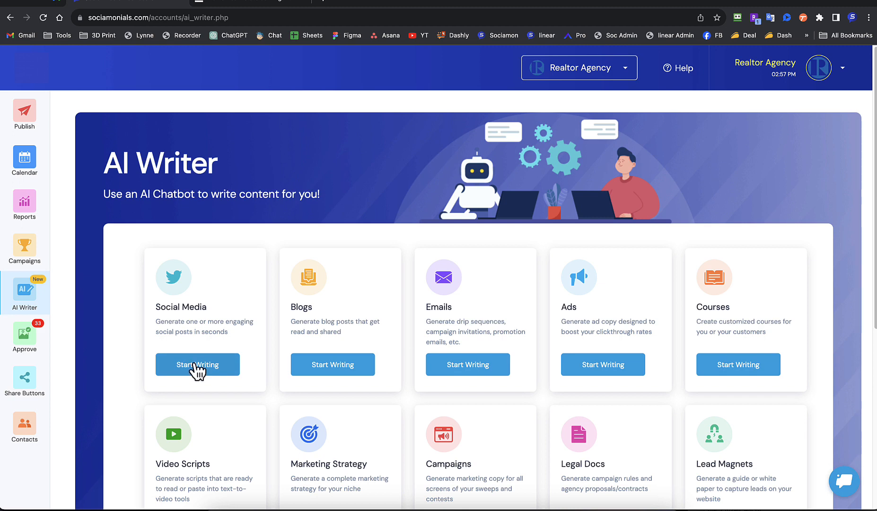
Start a new Social Media post in AI Writer and show ChatGPT's GPT-4 model list
click(197, 364)
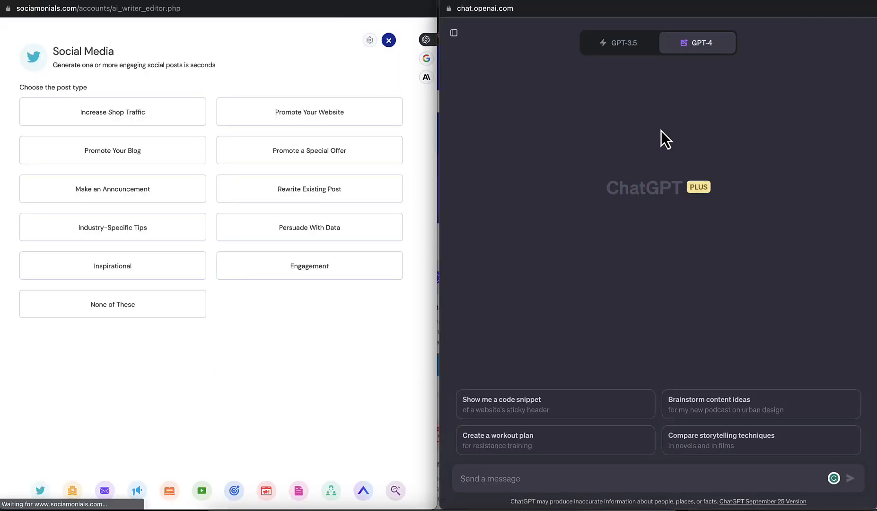
click(697, 42)
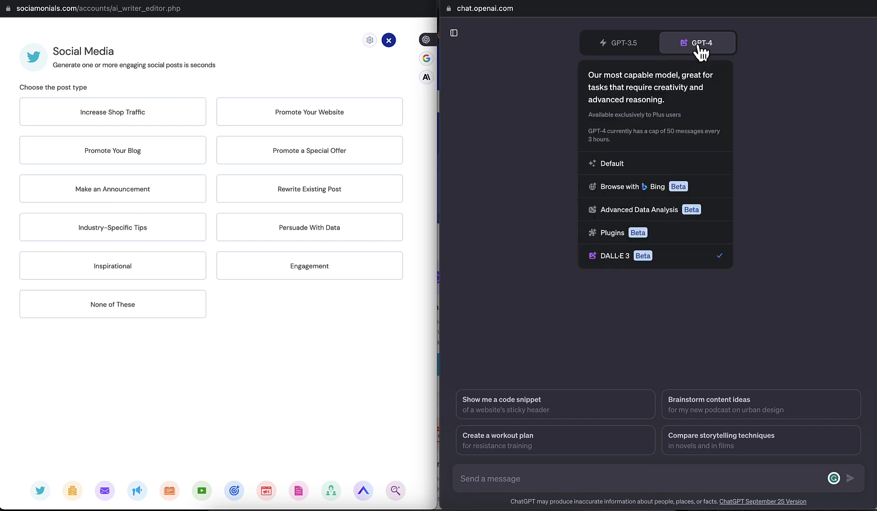
mouse_move(703, 50)
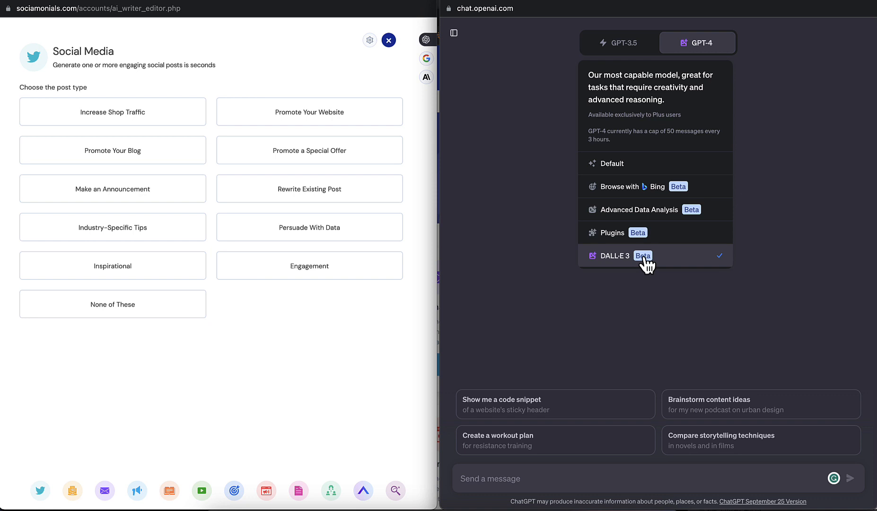
click(453, 33)
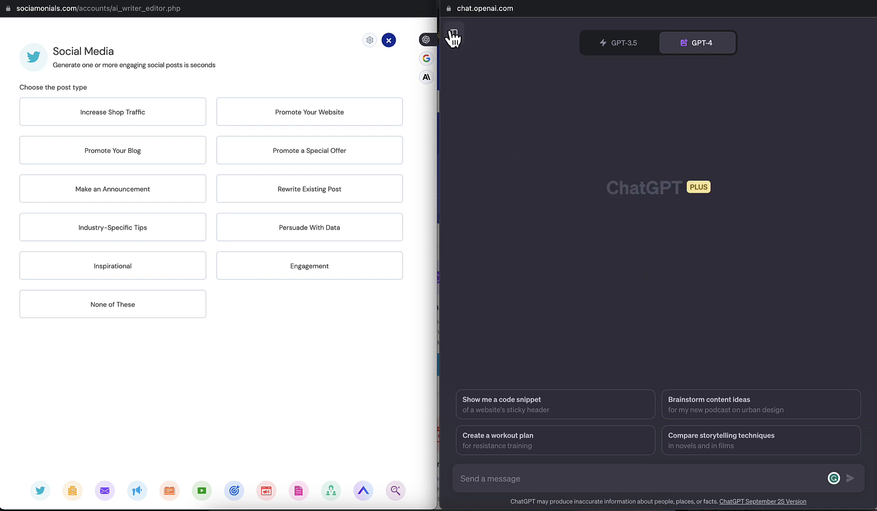
click(453, 36)
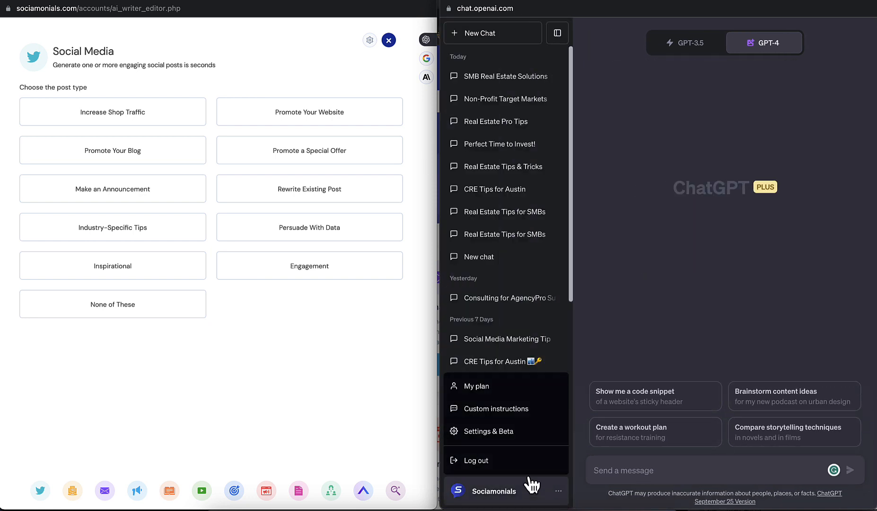
click(488, 430)
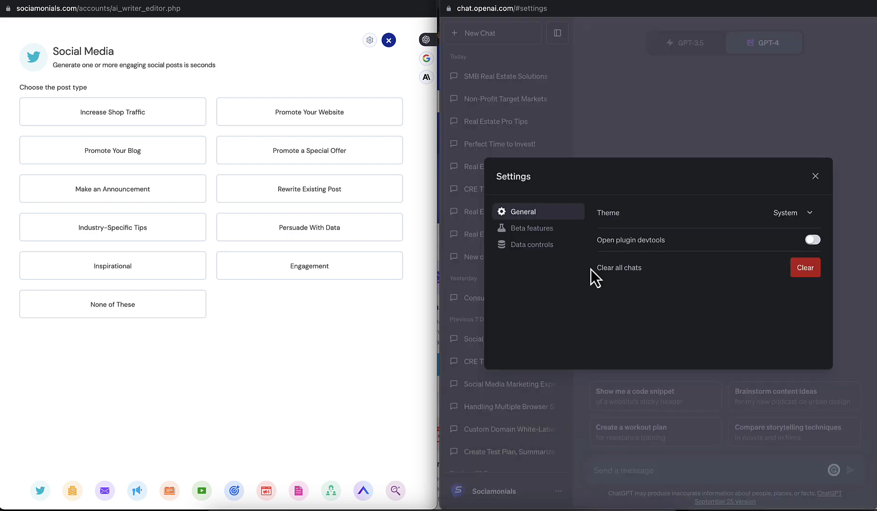
click(531, 228)
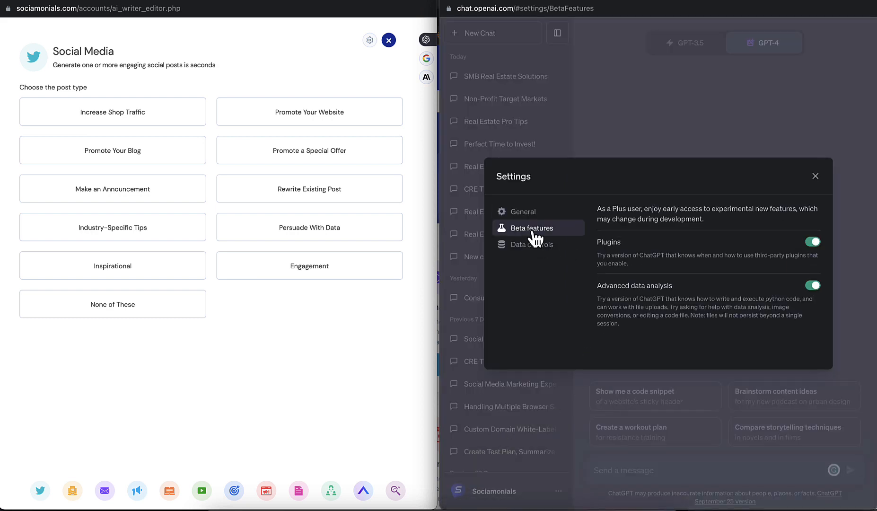
click(815, 176)
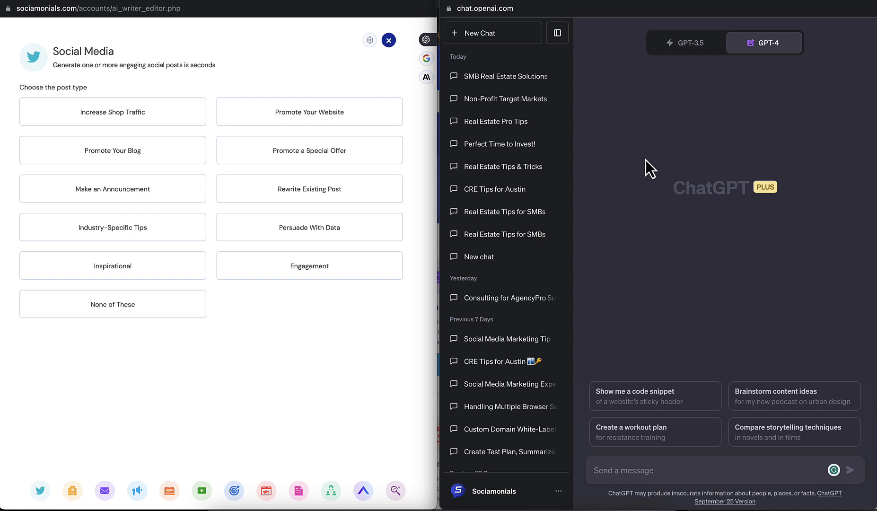
click(557, 32)
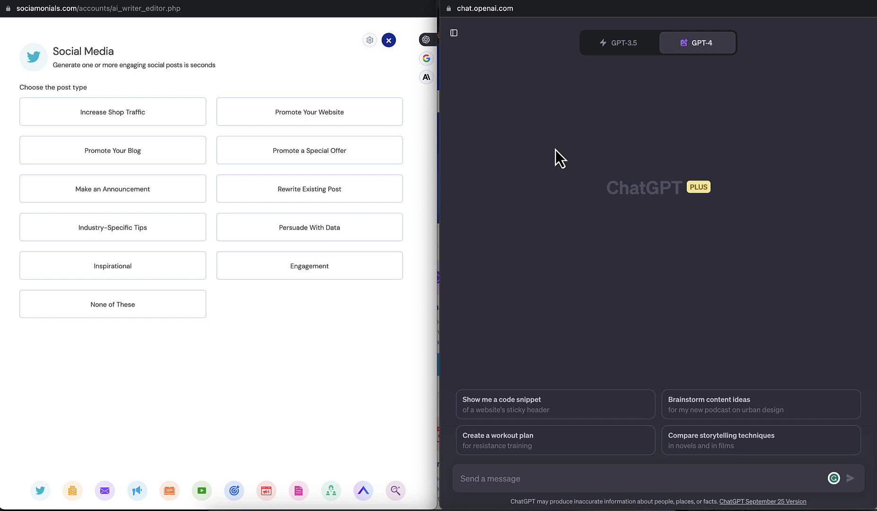
mouse_move(682, 112)
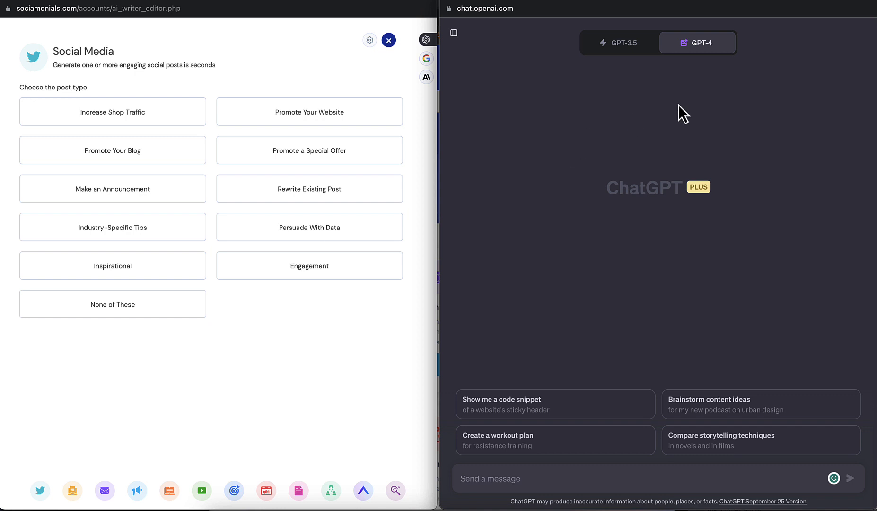
click(698, 43)
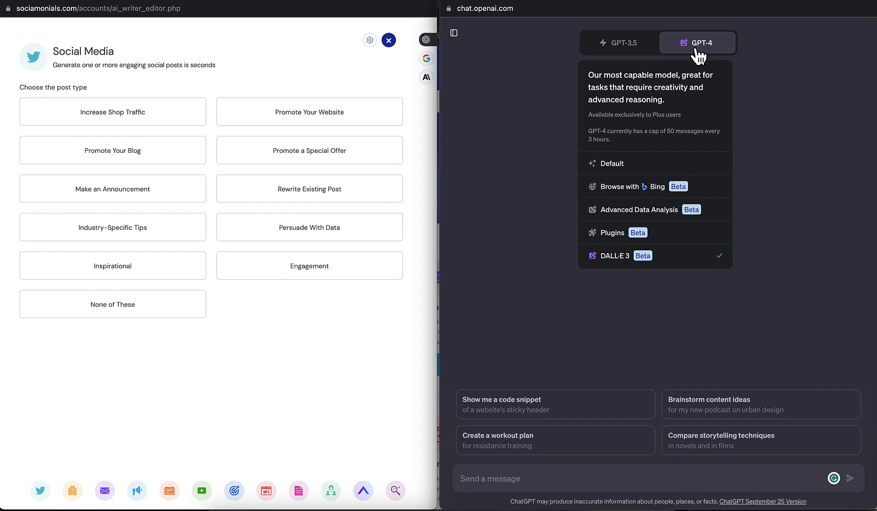
mouse_move(631, 235)
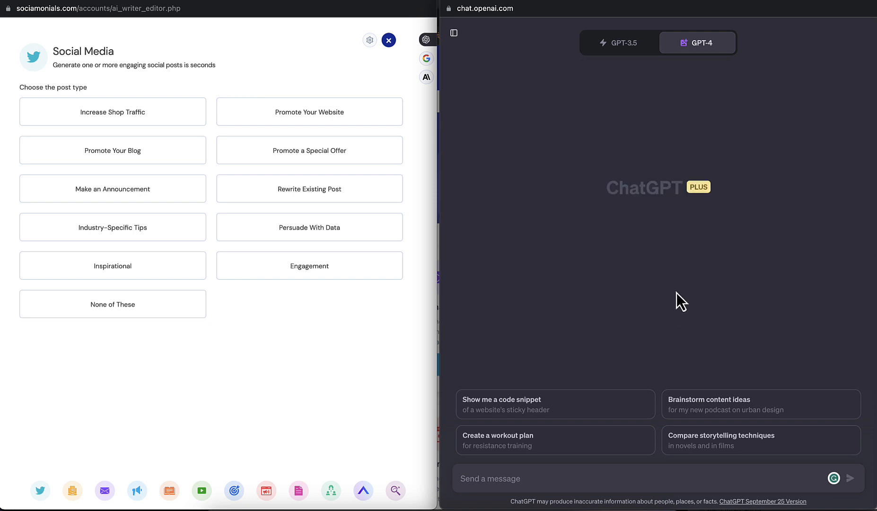
mouse_move(339, 227)
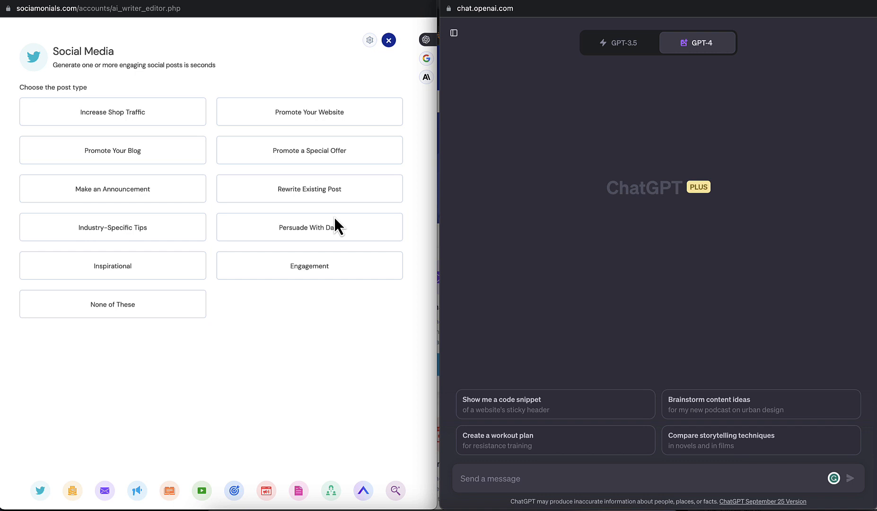
mouse_move(329, 225)
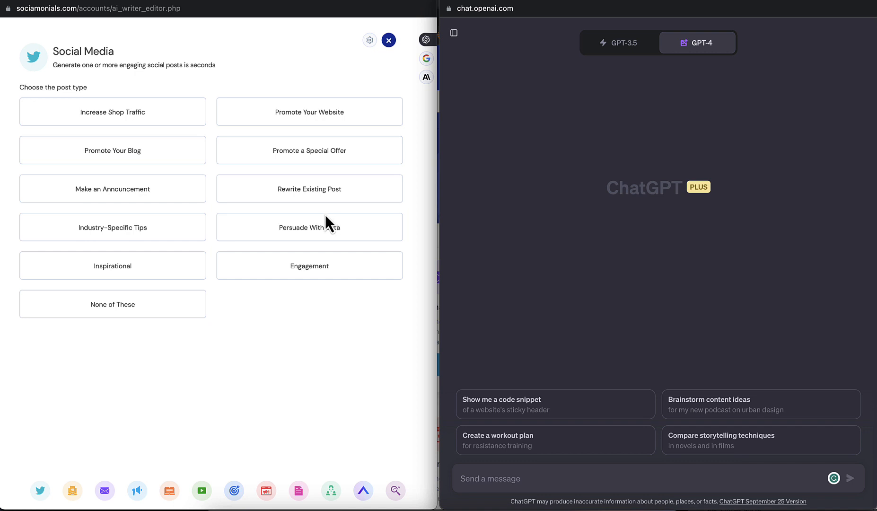
mouse_move(290, 362)
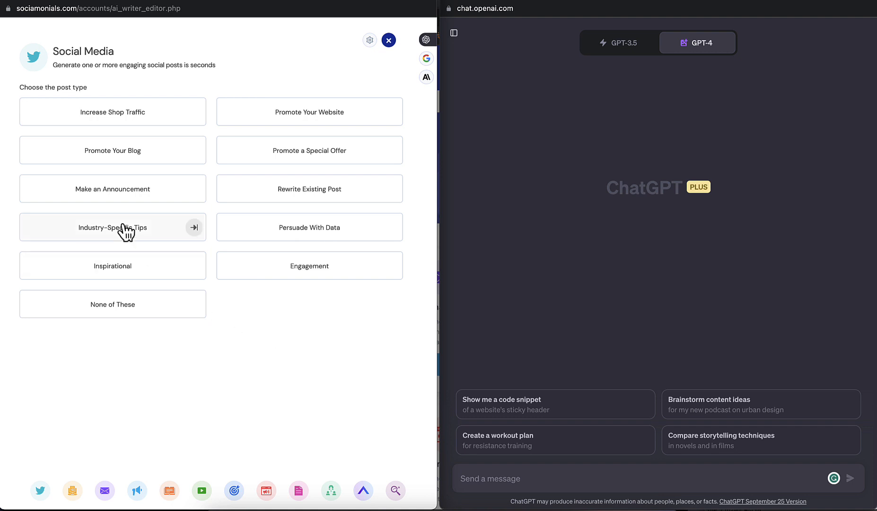
Generate a chatbot prompt for 3 'Buying' commercial real estate tips without a call-to-action
click(111, 227)
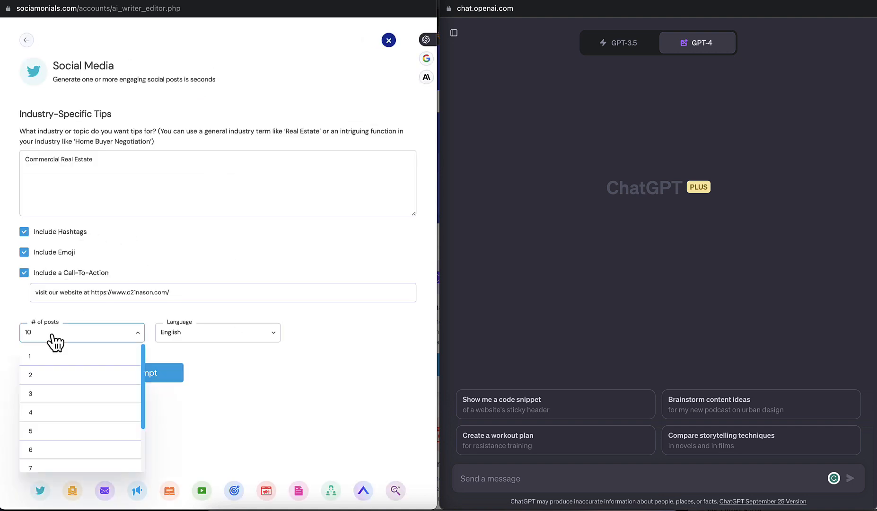
click(30, 394)
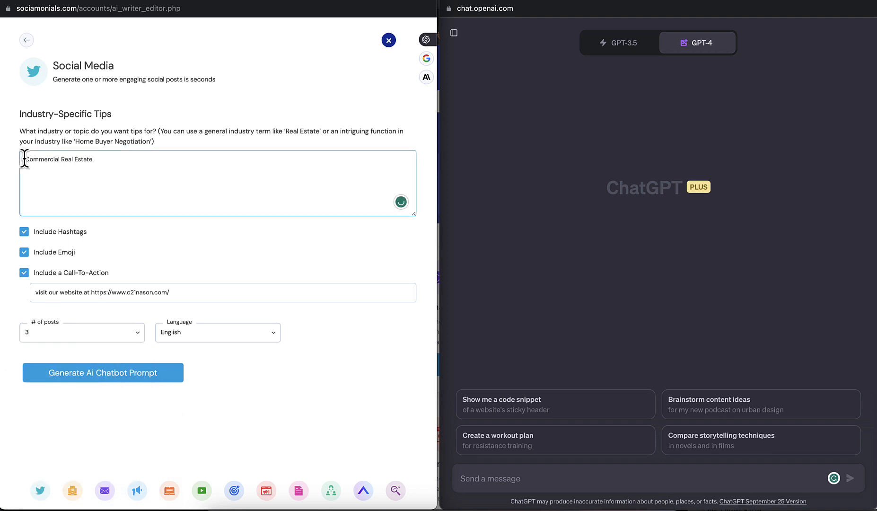
text(Buying)
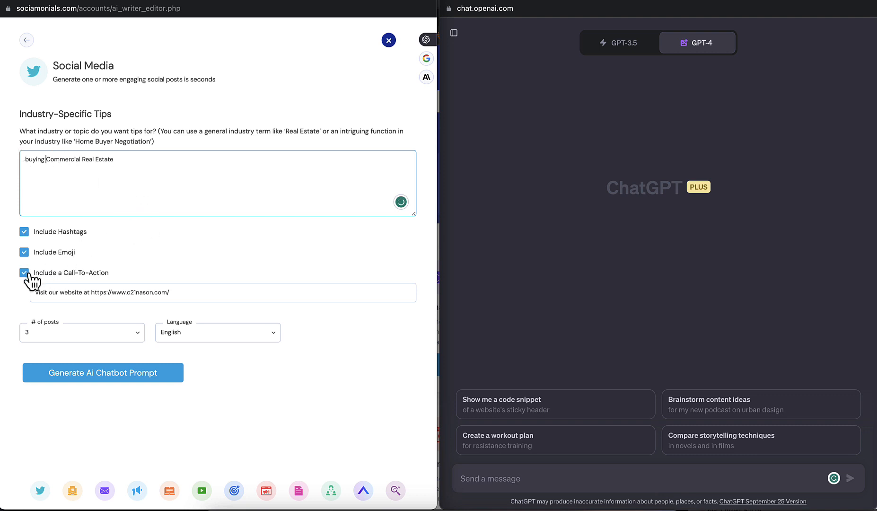
click(23, 274)
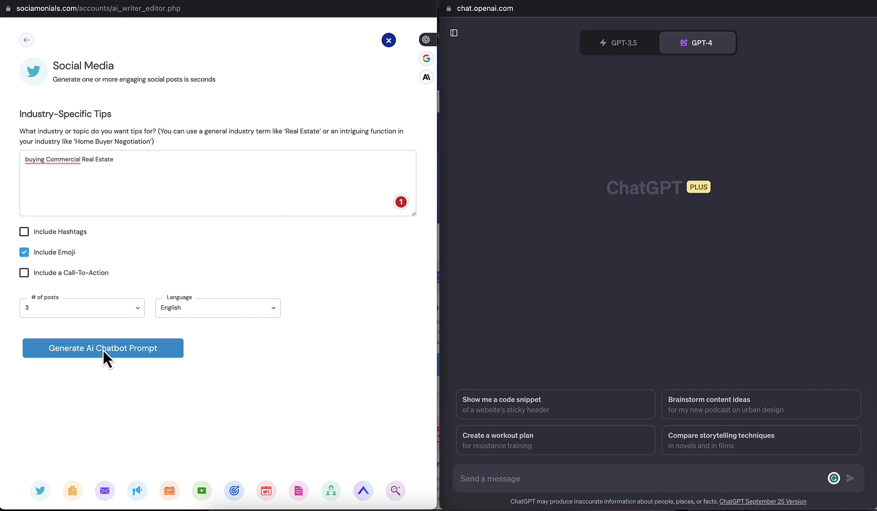
click(103, 347)
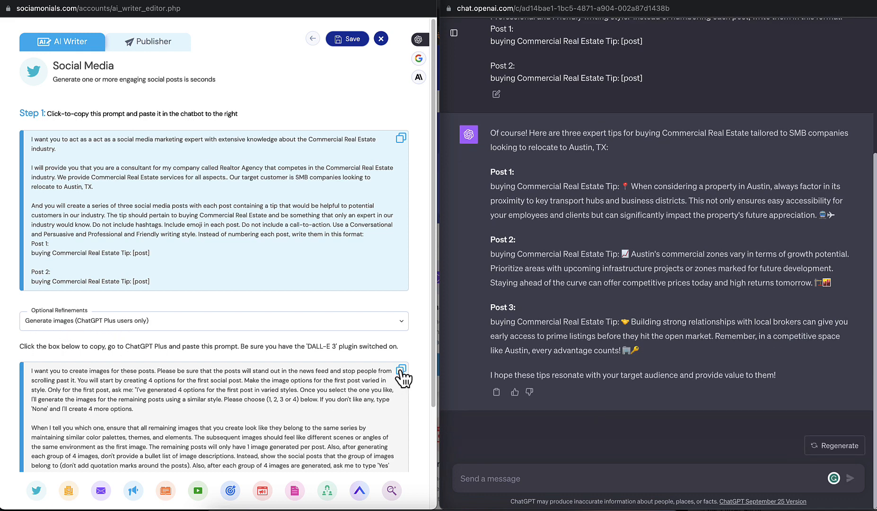
Copy the image prompt from Sociamonials and review the DALL-E 3 images ChatGPT returns
click(400, 369)
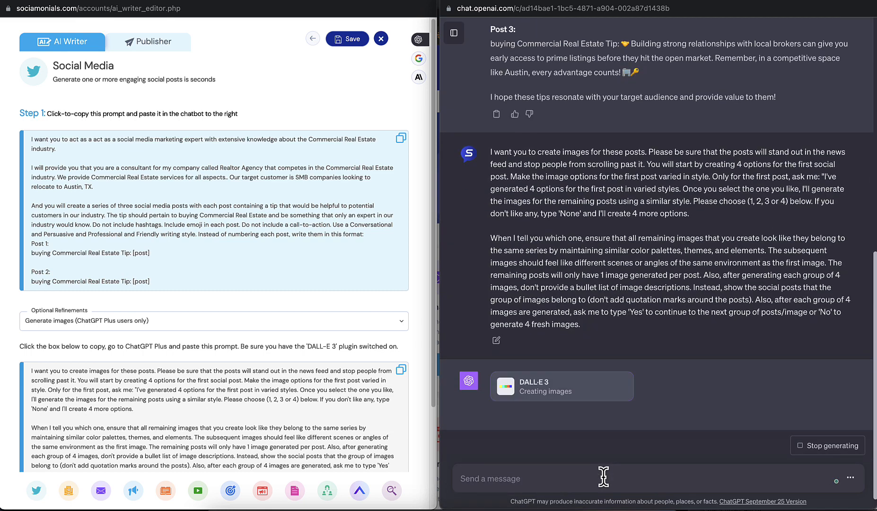
scroll(down, 3)
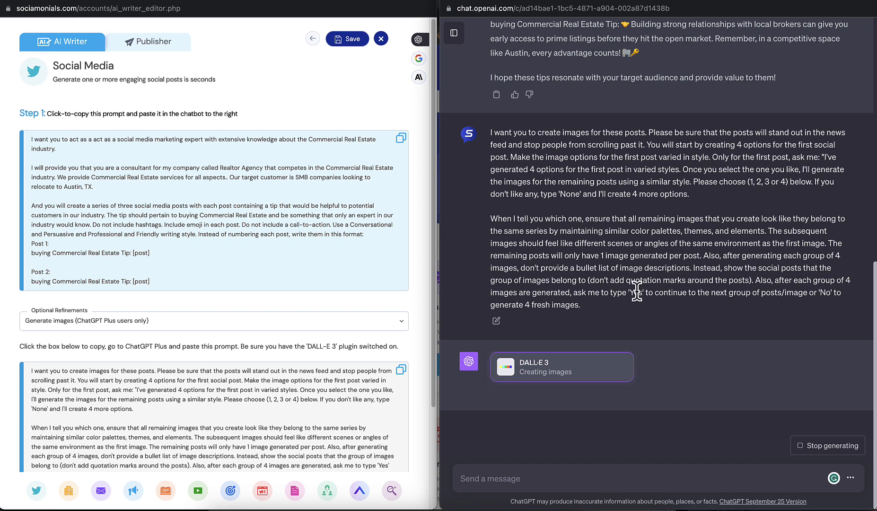
mouse_move(652, 372)
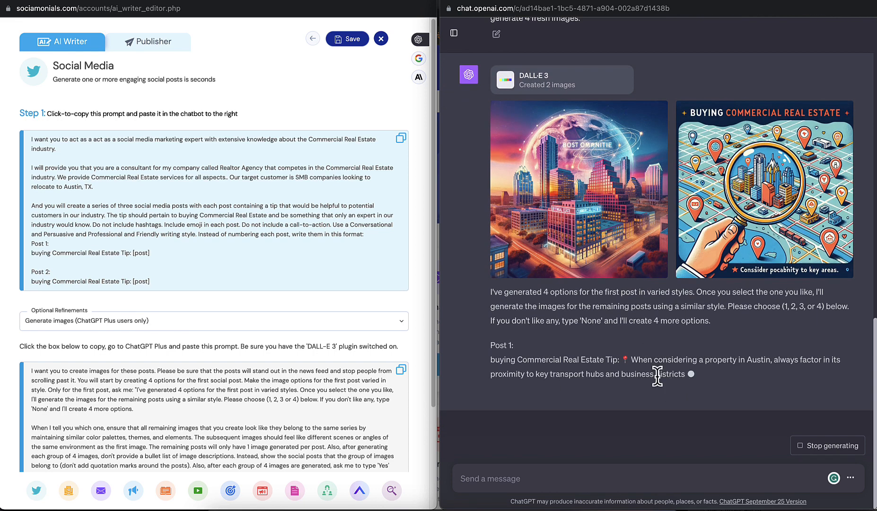
scroll(down, 3)
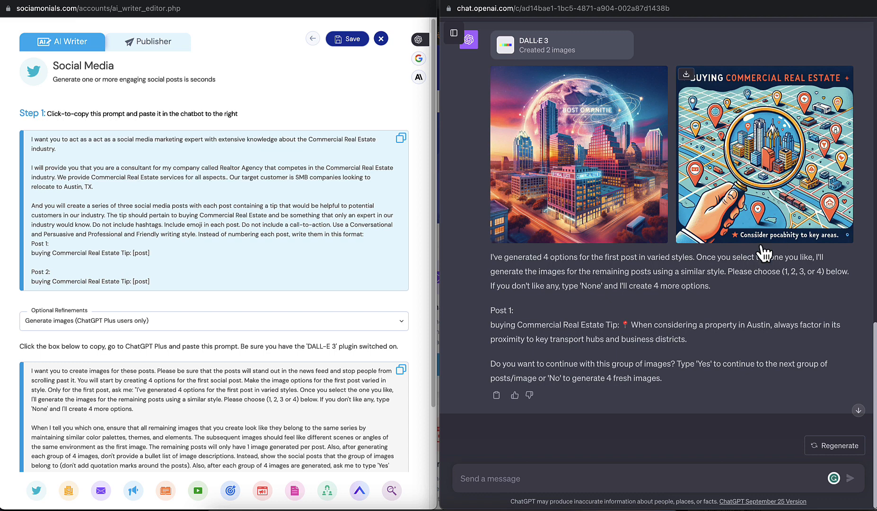
mouse_move(820, 273)
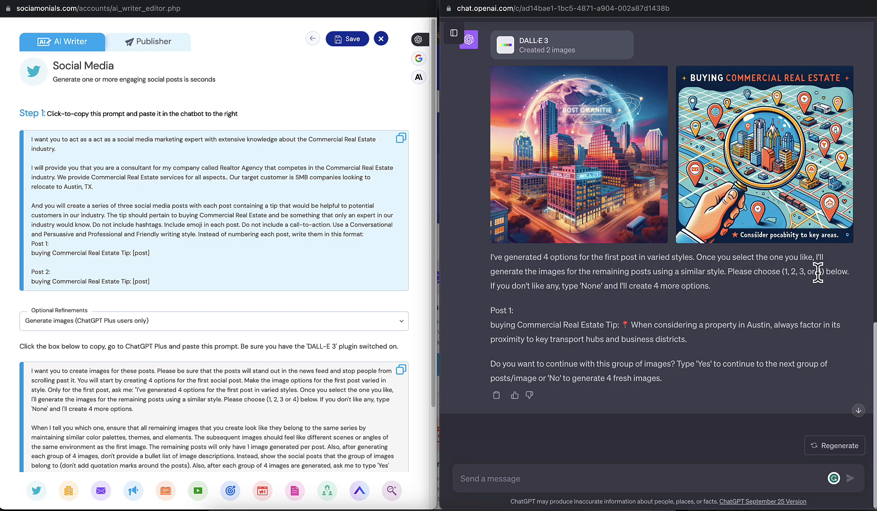
mouse_move(664, 256)
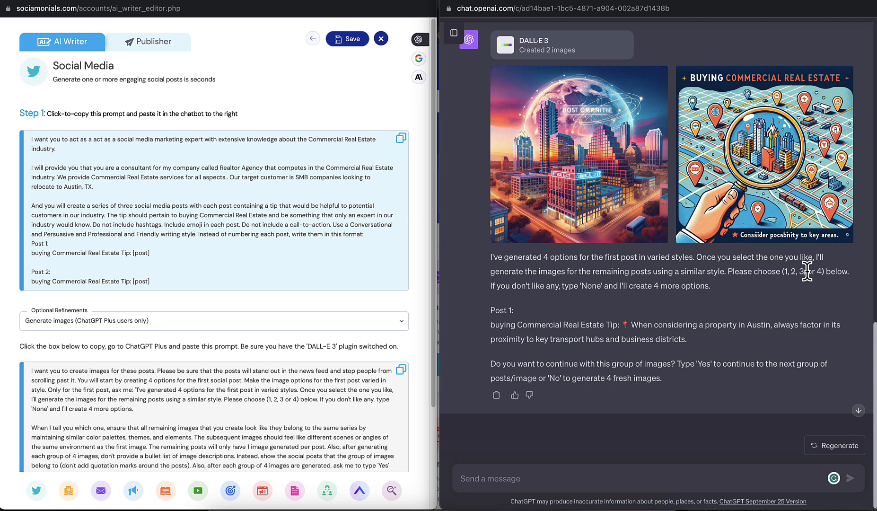
mouse_move(703, 473)
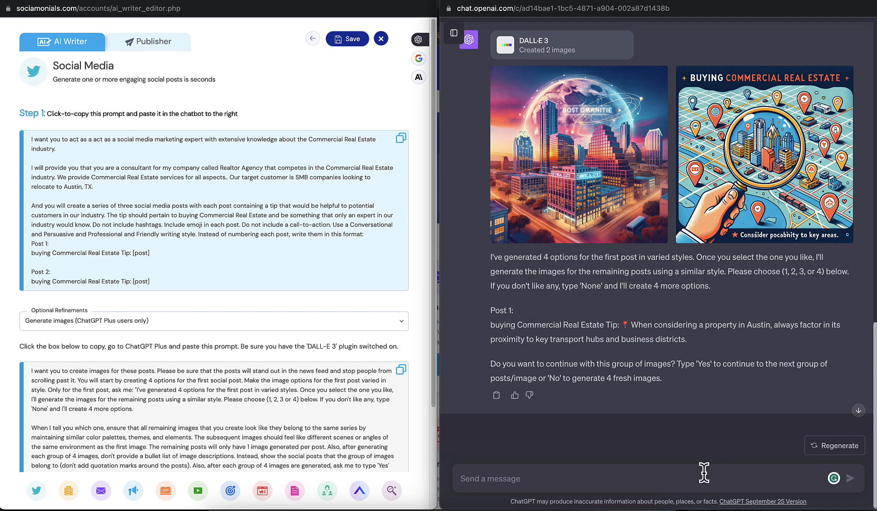
Reply '2' to pick the map image, then move to an empty Publisher post form
text(2)
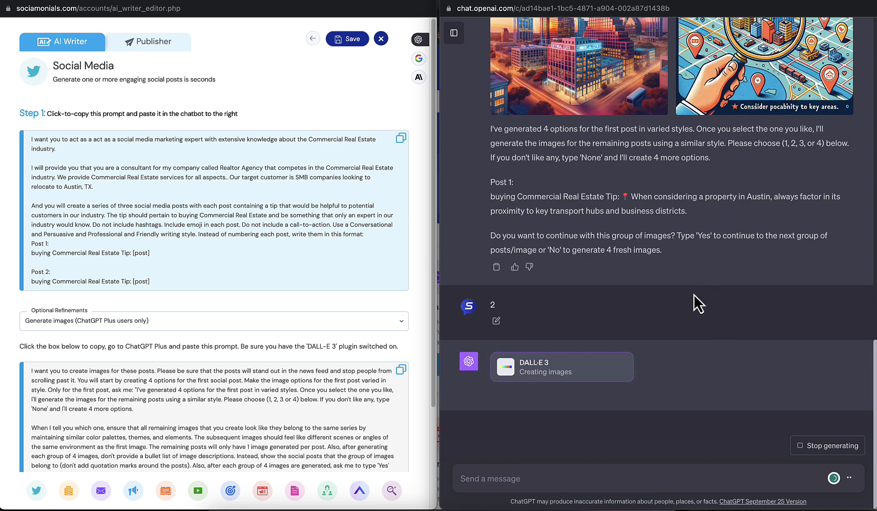
mouse_move(730, 279)
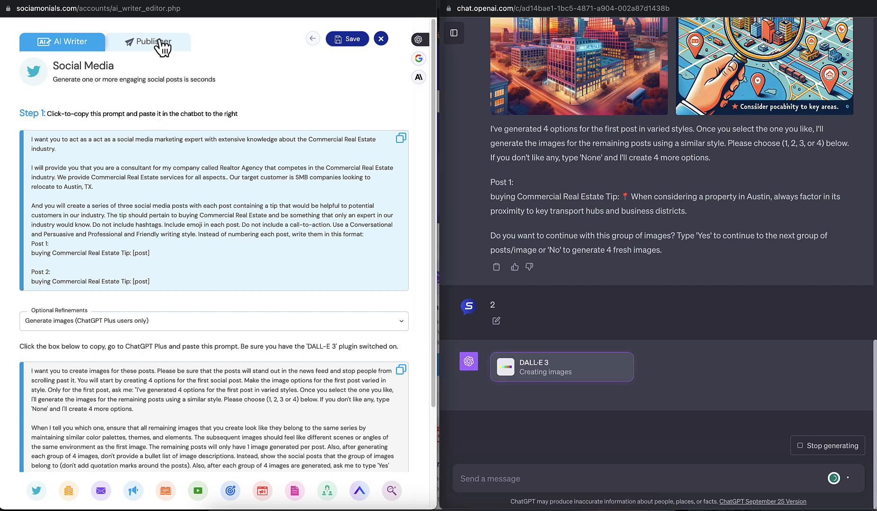
click(149, 41)
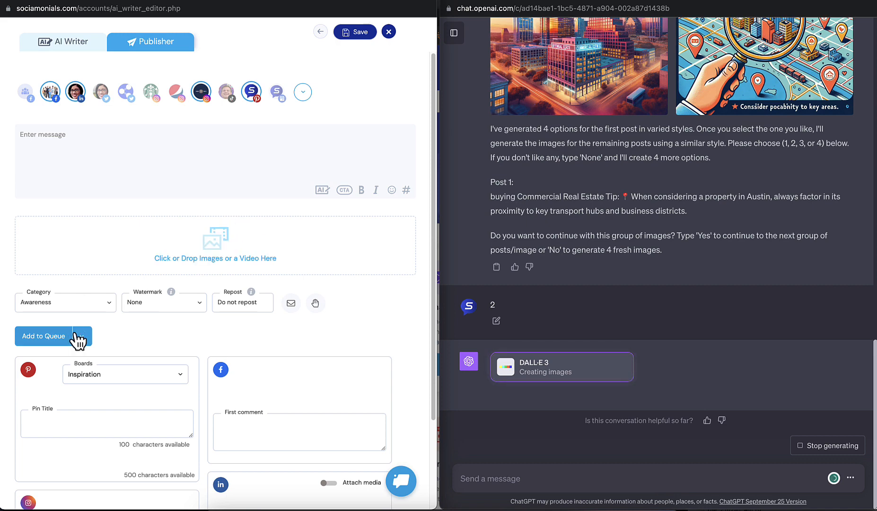
click(84, 336)
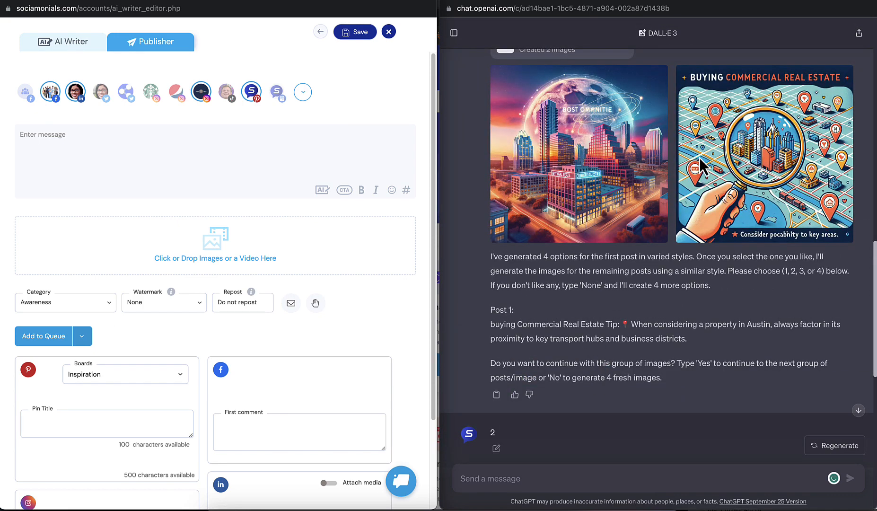
mouse_move(529, 330)
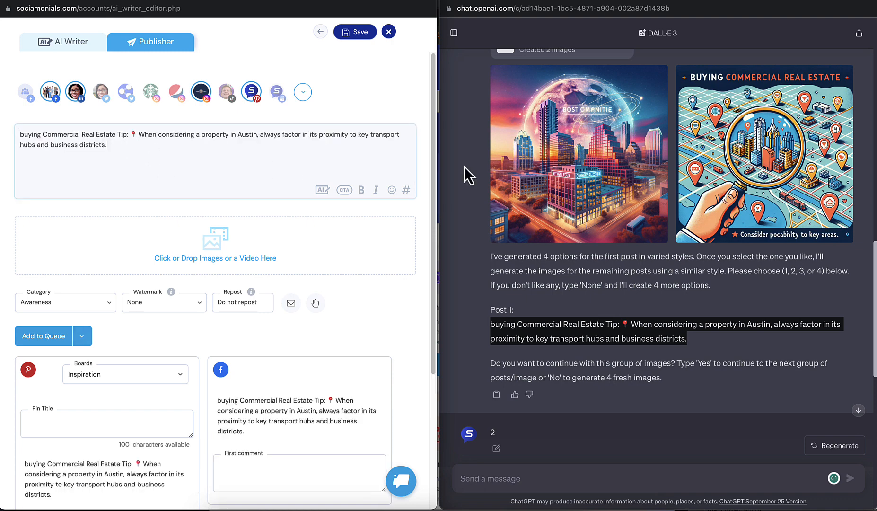
mouse_move(760, 154)
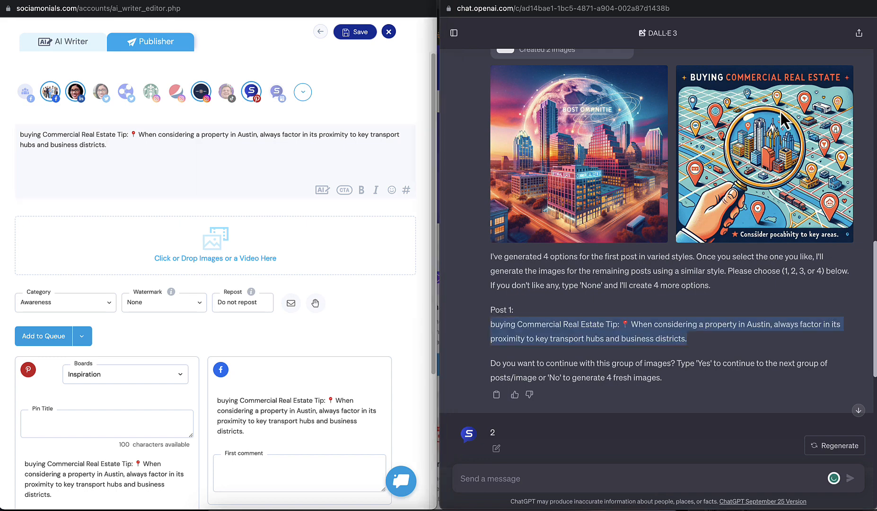
mouse_move(683, 82)
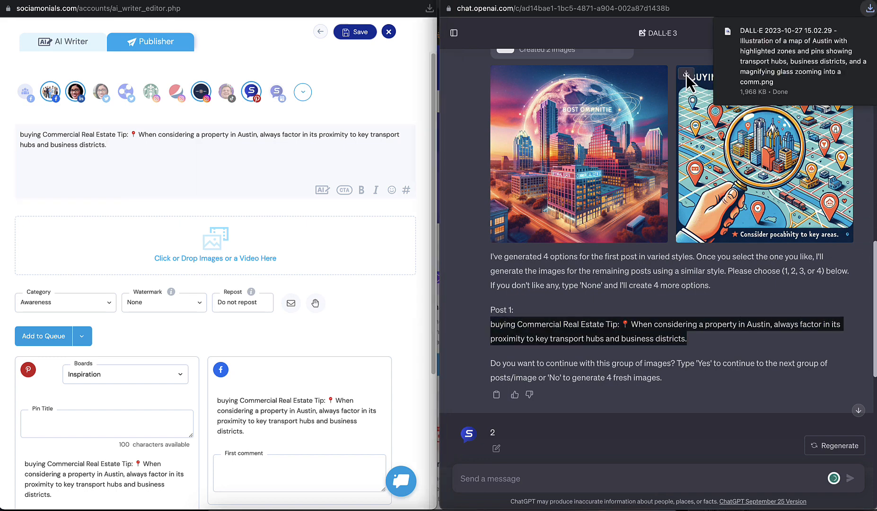
mouse_move(286, 236)
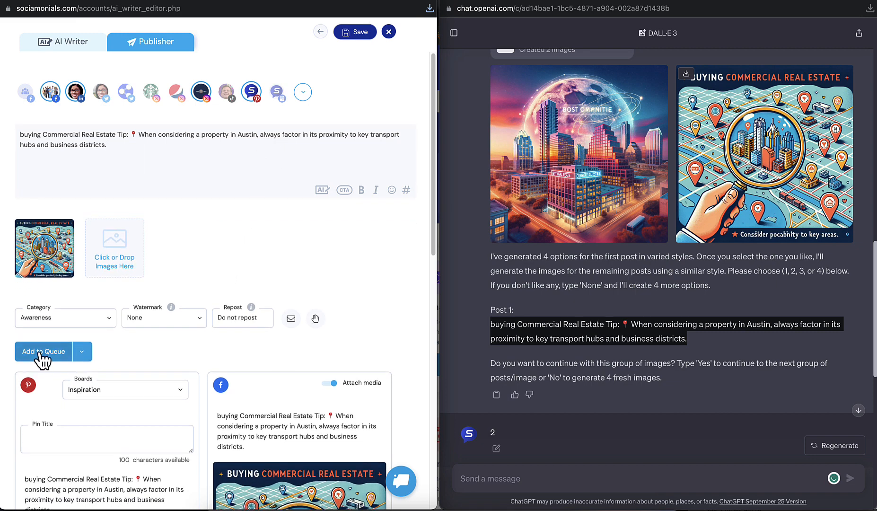
Add the transport-hubs tip post with its map image to the publishing queue
click(44, 351)
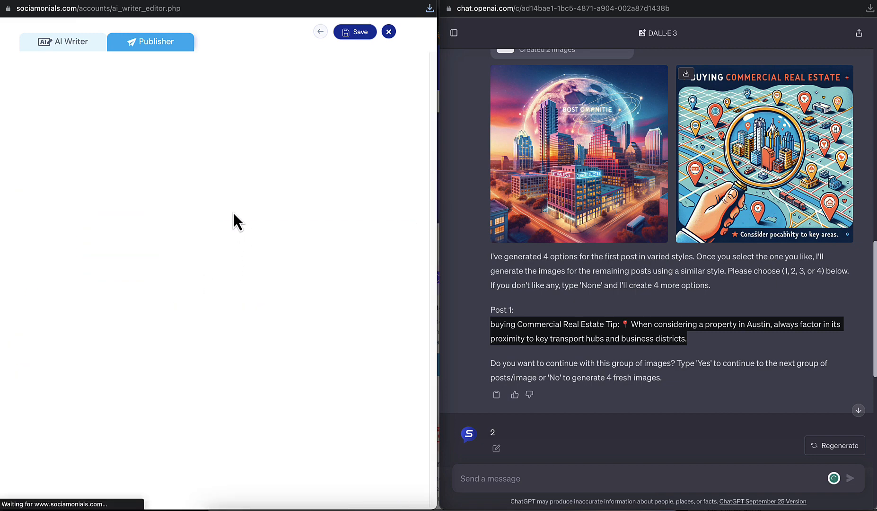
click(150, 42)
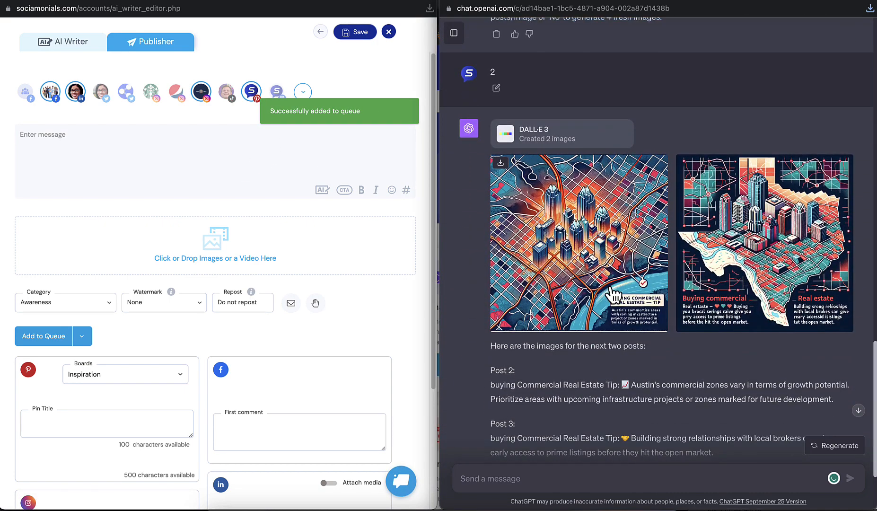
Copy the Post 2 commercial-zones tip into the composer and add it to the queue
scroll(down, 3)
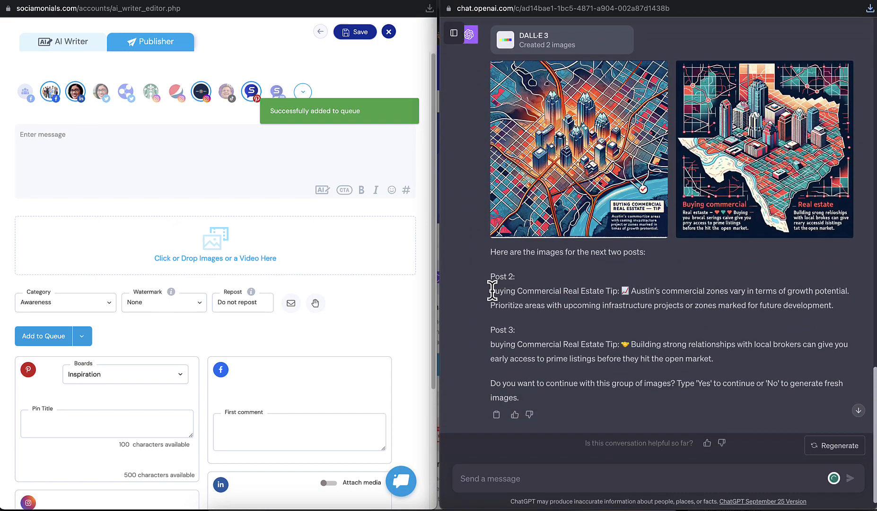
drag(491, 291, 833, 305)
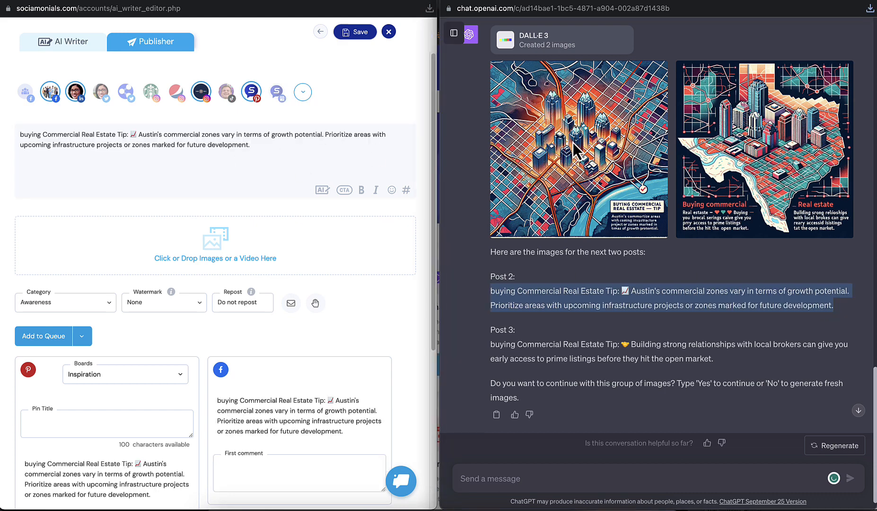
mouse_move(505, 75)
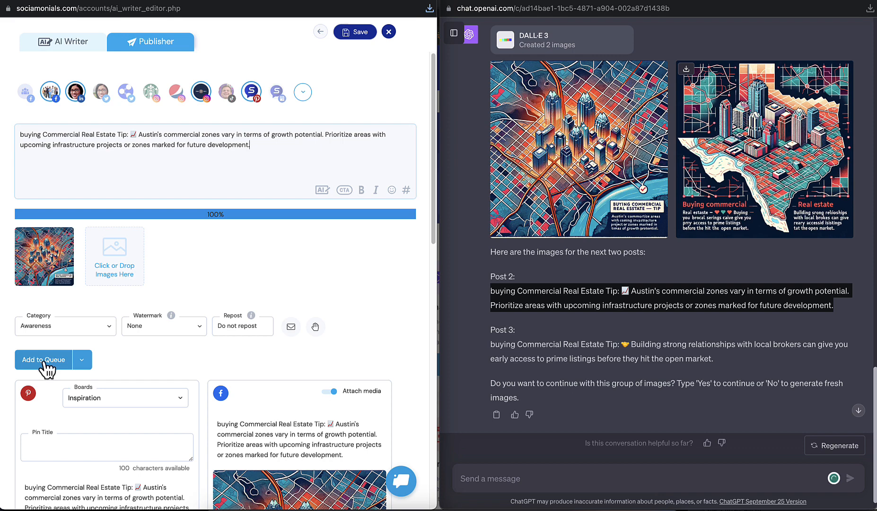
click(44, 360)
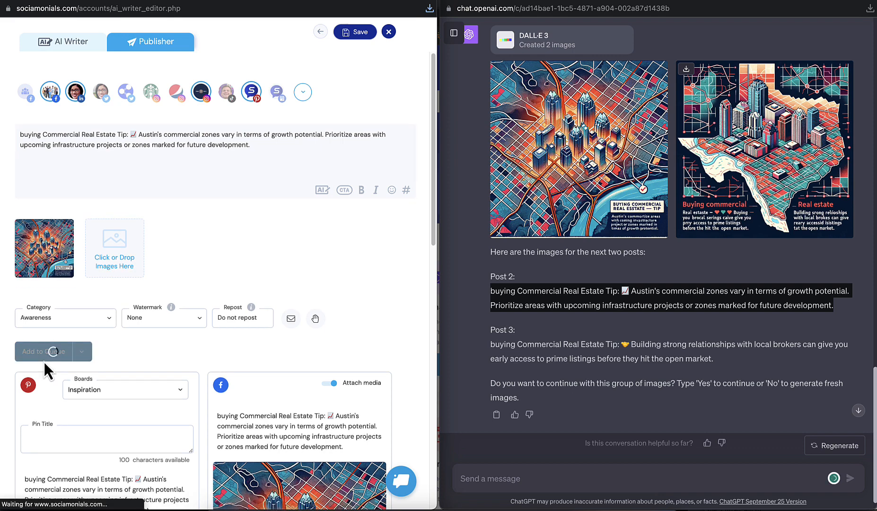
click(44, 351)
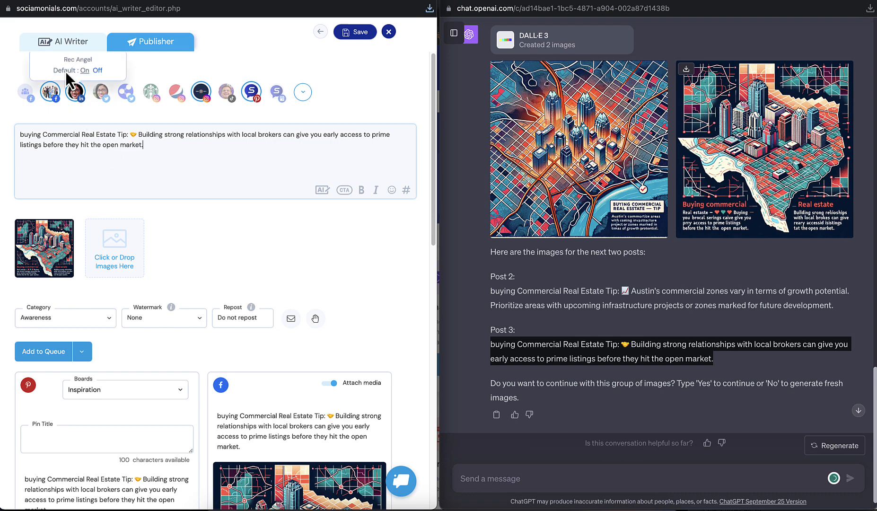
In AI Writer, choose the Create Pinterest Pin Titles optional refinement
click(63, 42)
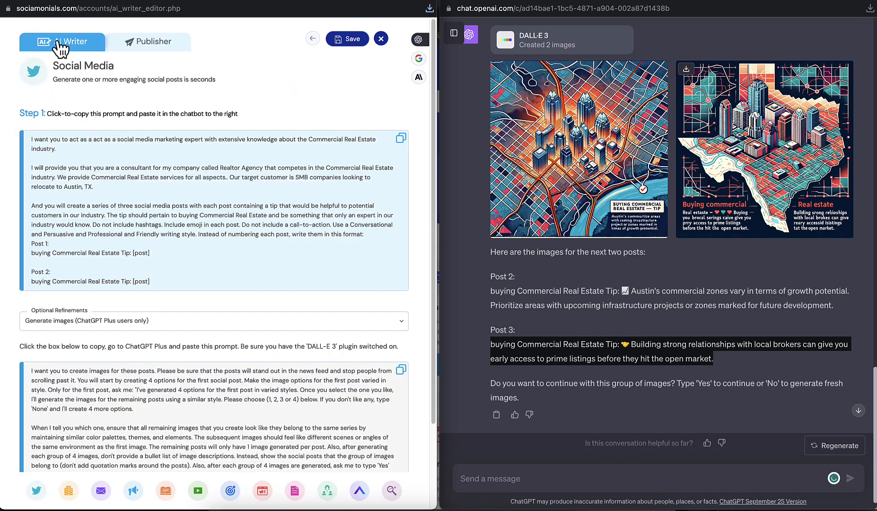
click(148, 41)
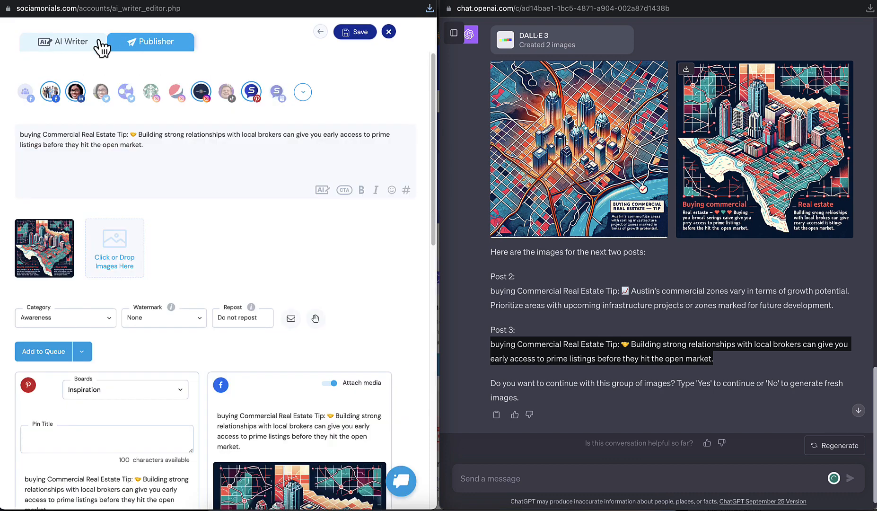
click(63, 42)
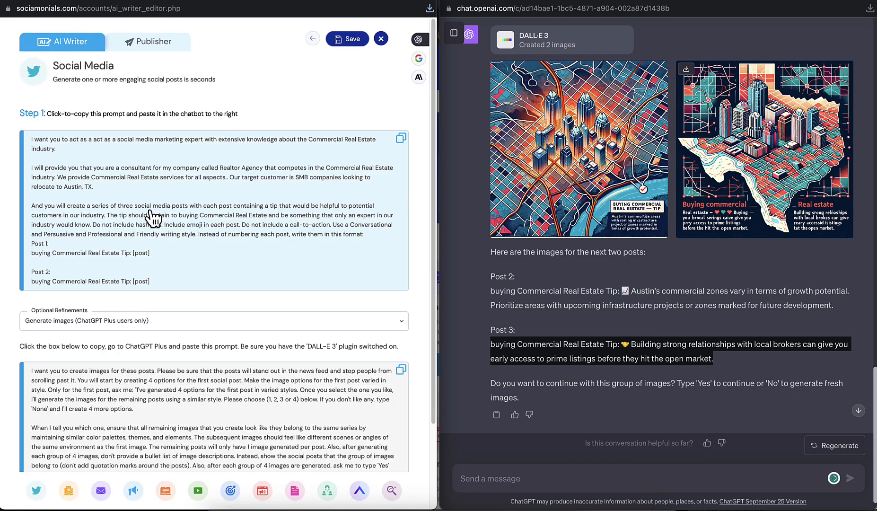
scroll(down, 3)
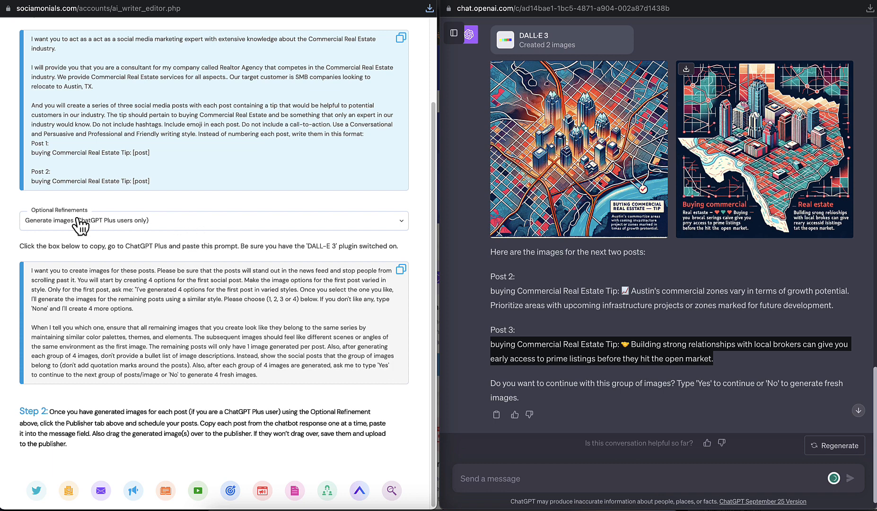
click(211, 220)
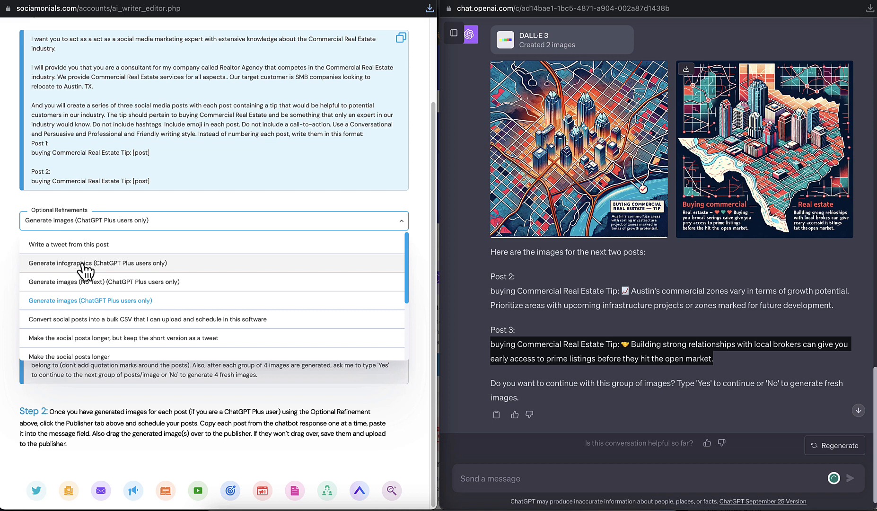
mouse_move(115, 271)
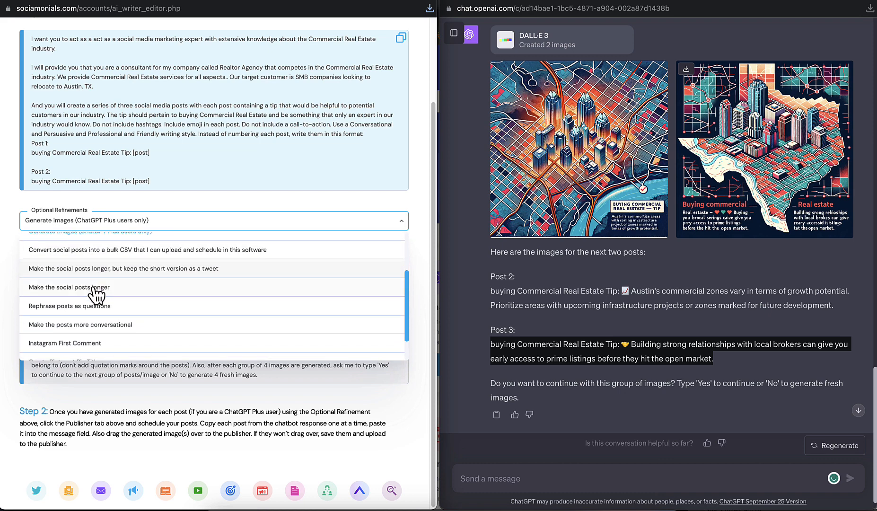
scroll(down, 3)
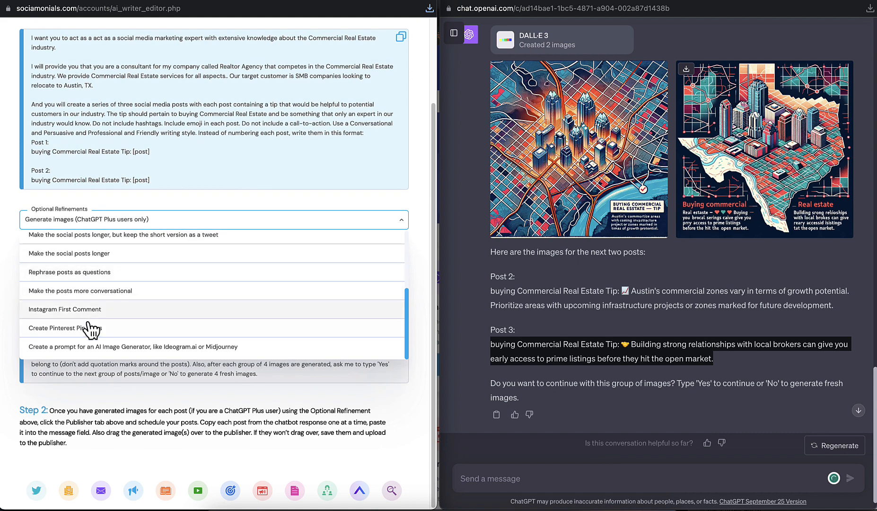
click(62, 328)
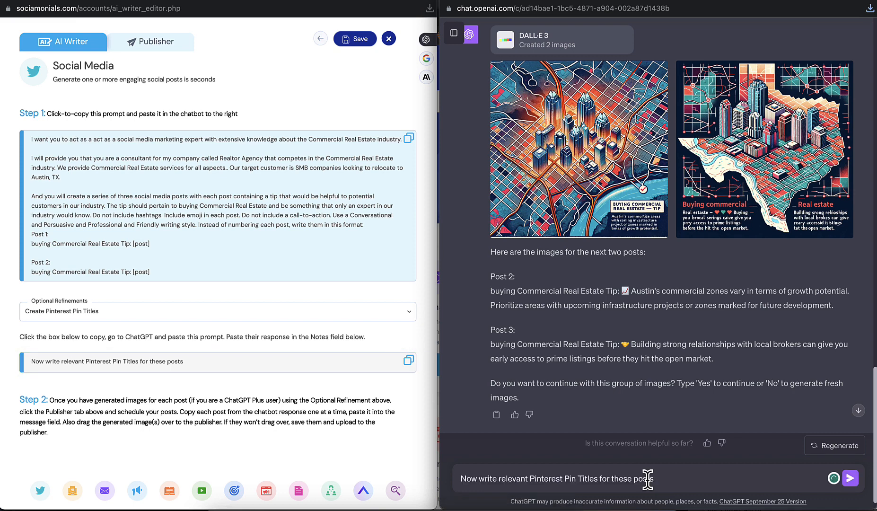
Send the pin titles request and select the first title, Austin's Prime Commercial Real Estate Spots
click(865, 477)
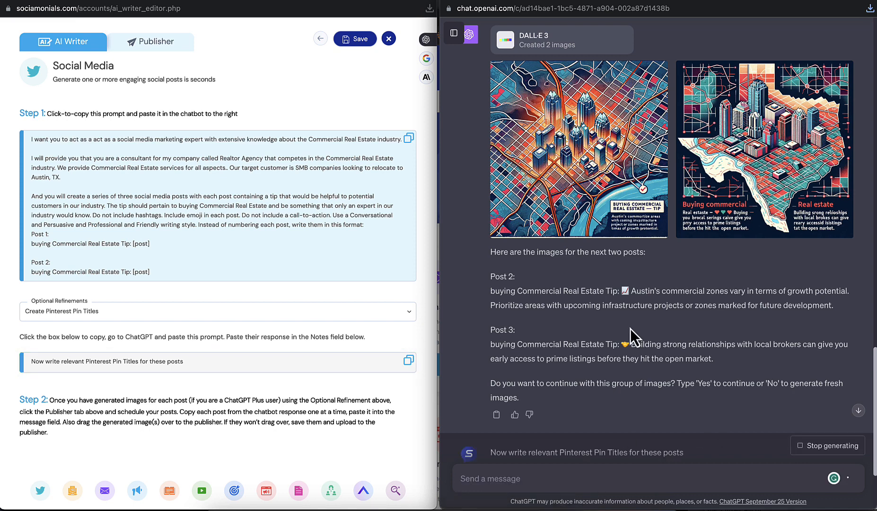
scroll(down, 3)
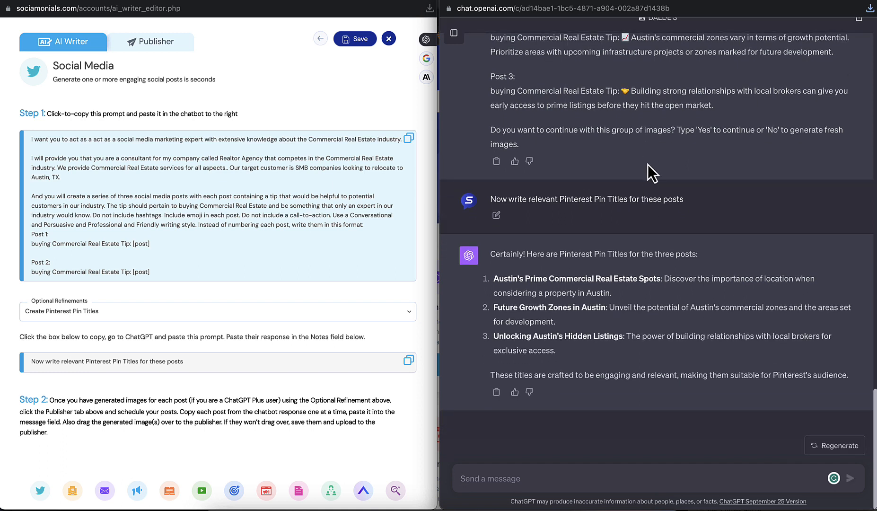
mouse_move(621, 249)
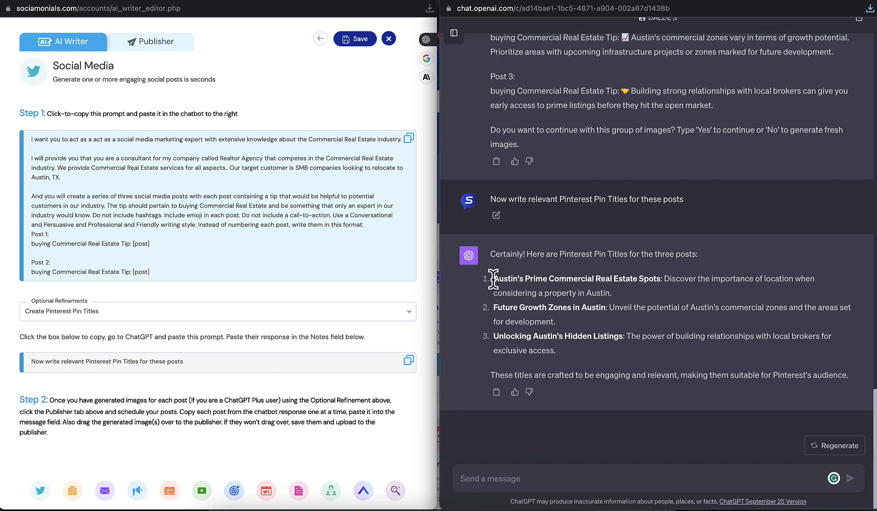
drag(492, 279, 655, 279)
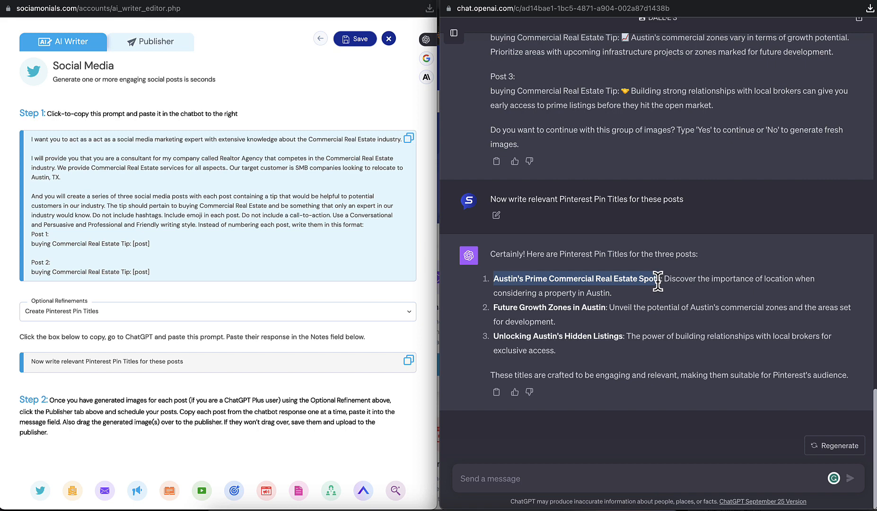
mouse_move(85, 386)
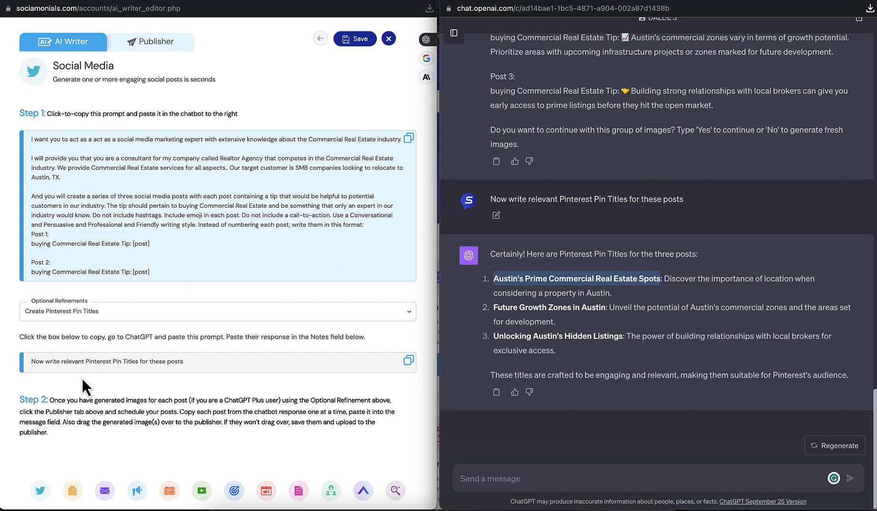
Enter pin title 'Austin's Prime Commercial Real Estate Spots' on the third post and queue it
click(150, 42)
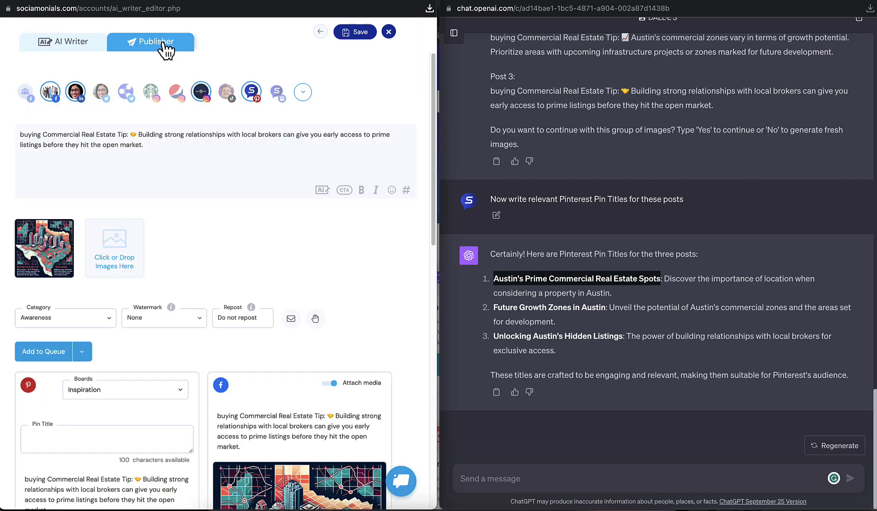
click(106, 439)
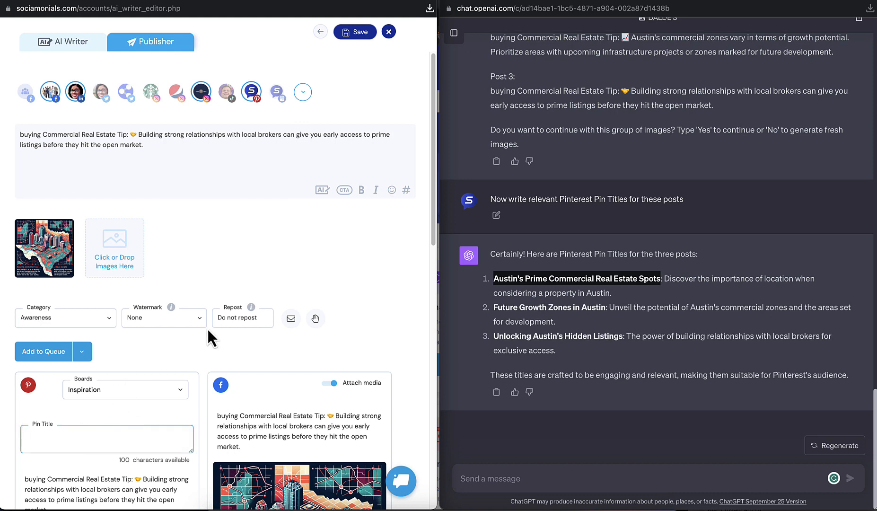
text(Austin's Prime Commercial Real Estate Spots)
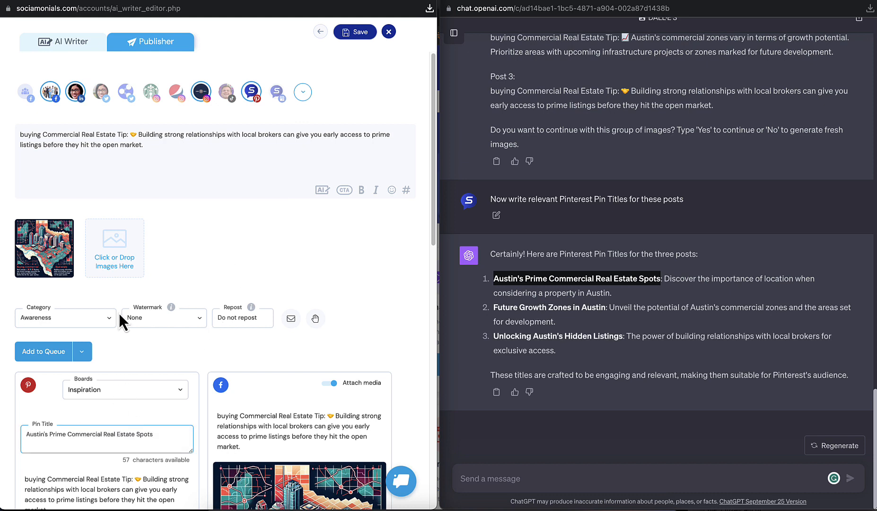
click(44, 351)
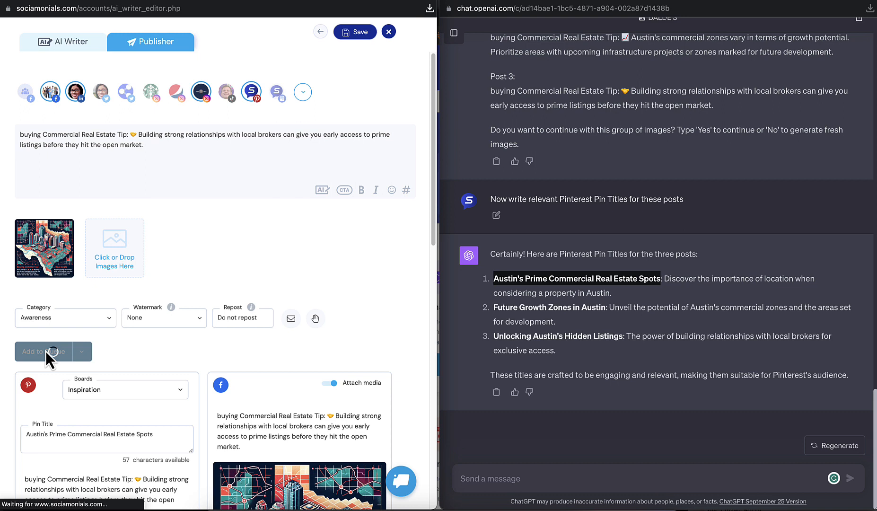
click(43, 351)
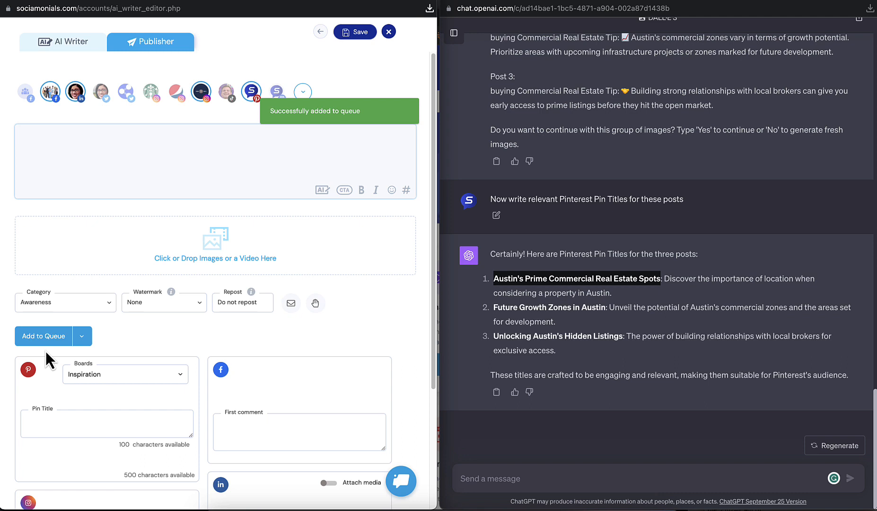
mouse_move(76, 286)
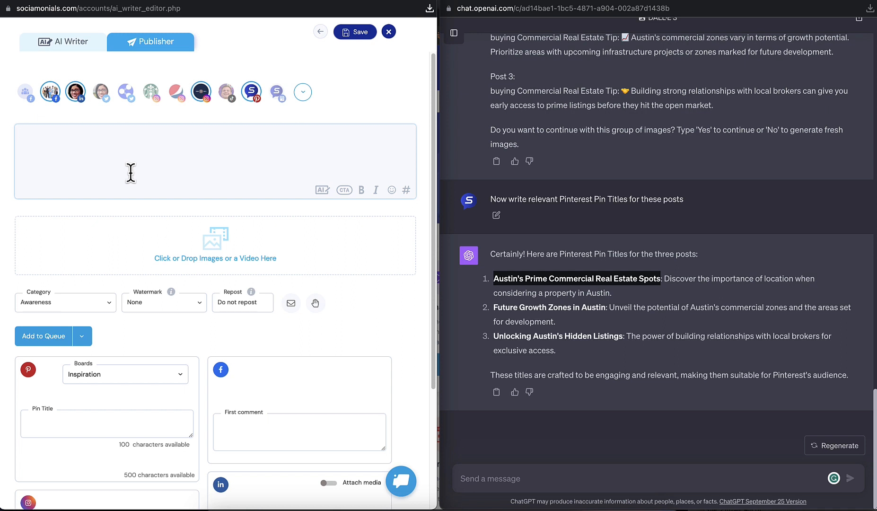
Reselect Industry-Specific Tips for Commercial Real Estate and regenerate the prompt for ten tip posts with hashtags, emoji and a website CTA
click(63, 40)
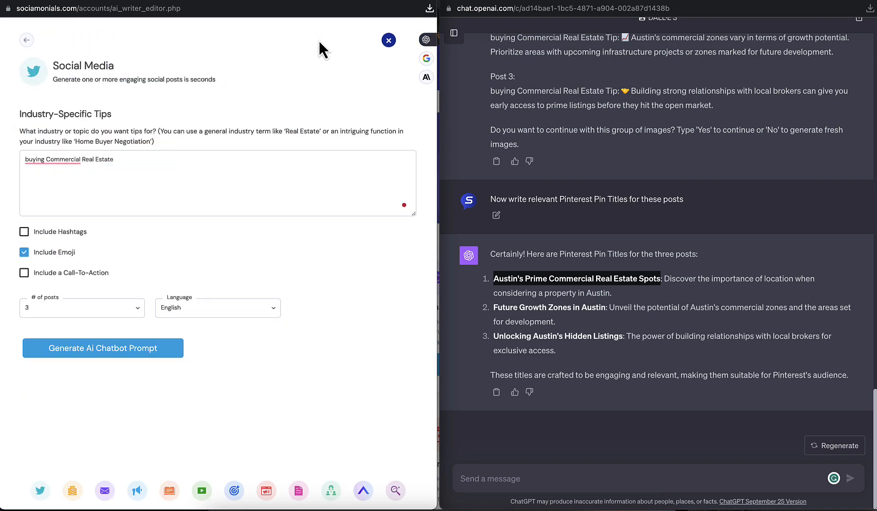
mouse_move(72, 143)
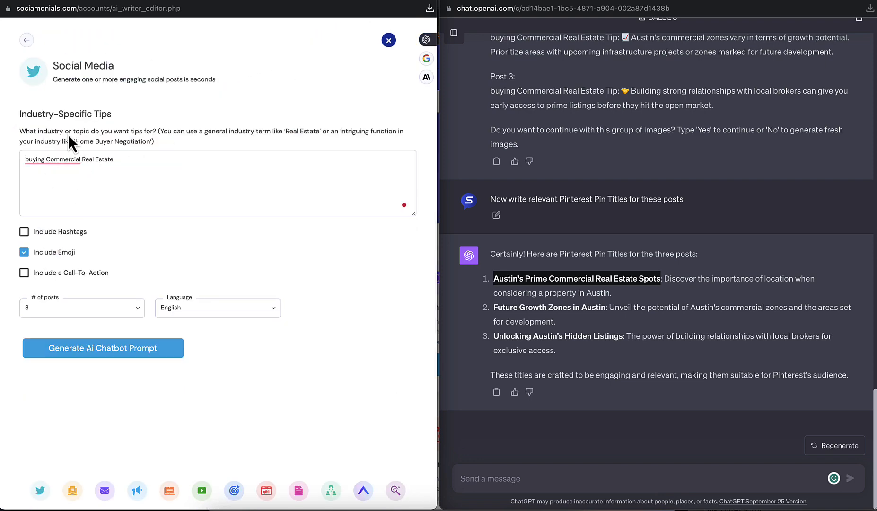
click(27, 40)
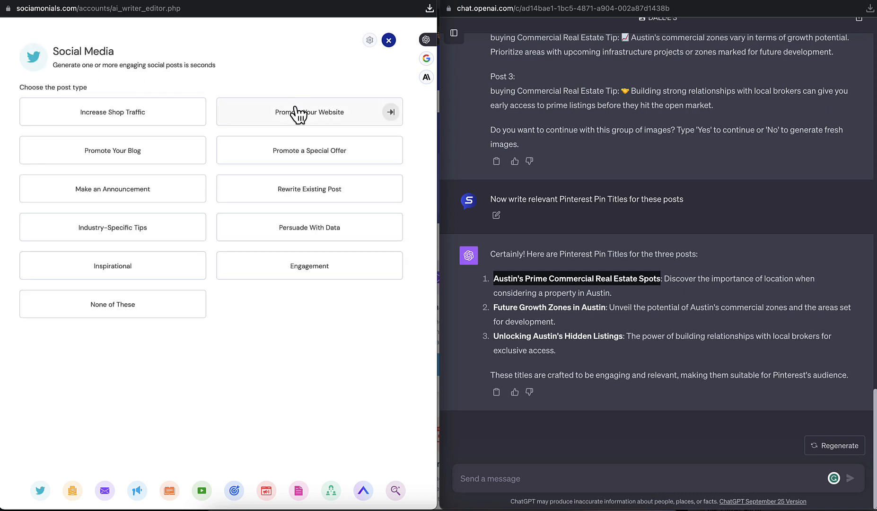
mouse_move(151, 246)
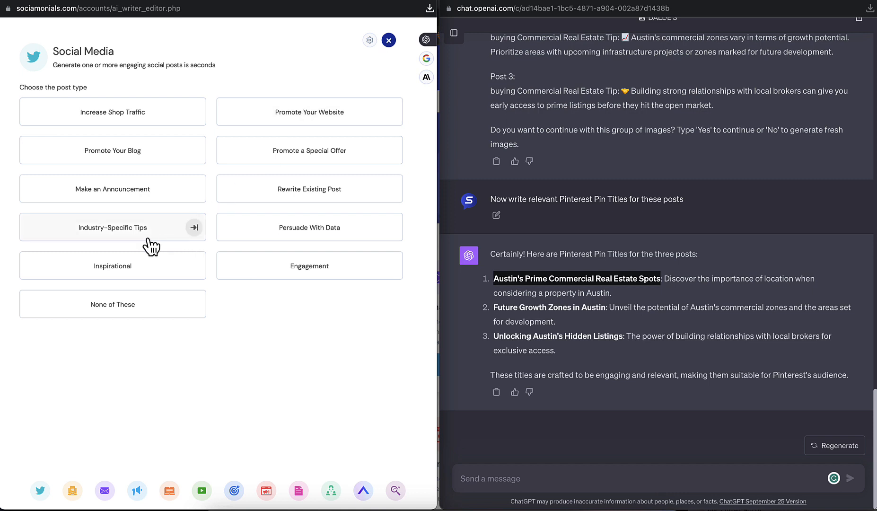
mouse_move(108, 238)
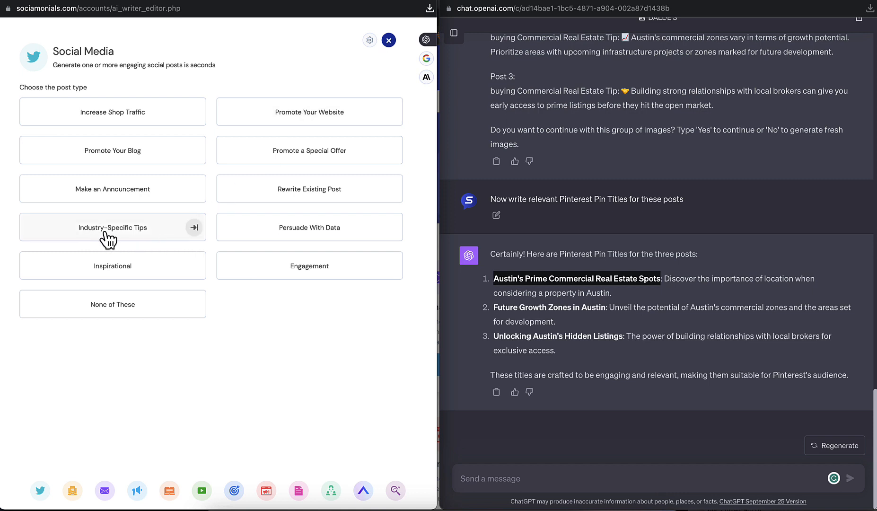
click(111, 227)
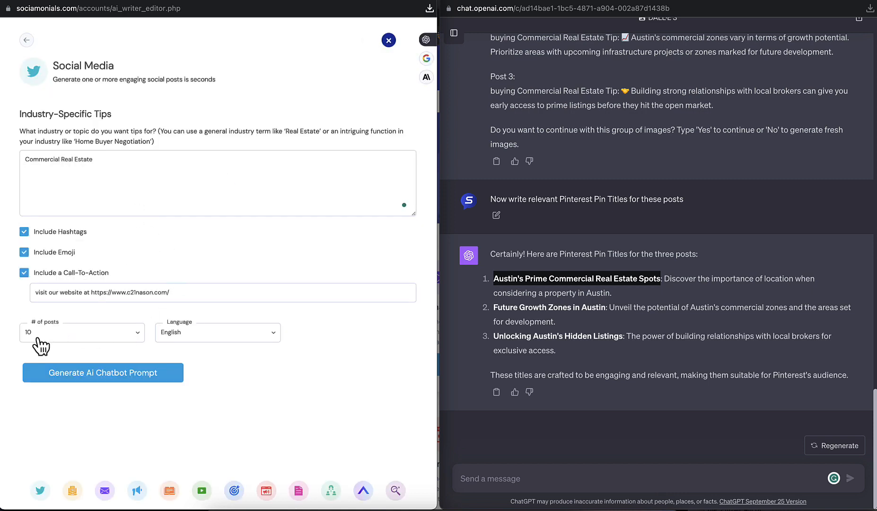
click(81, 332)
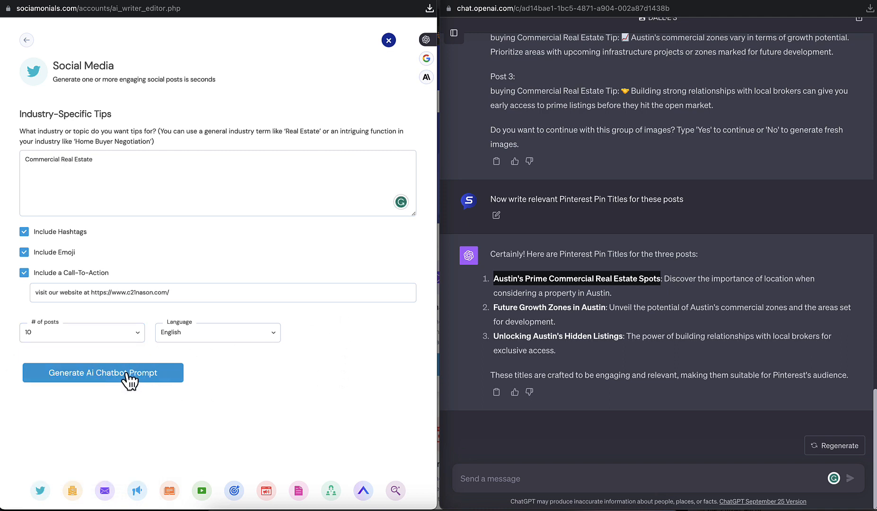
click(103, 372)
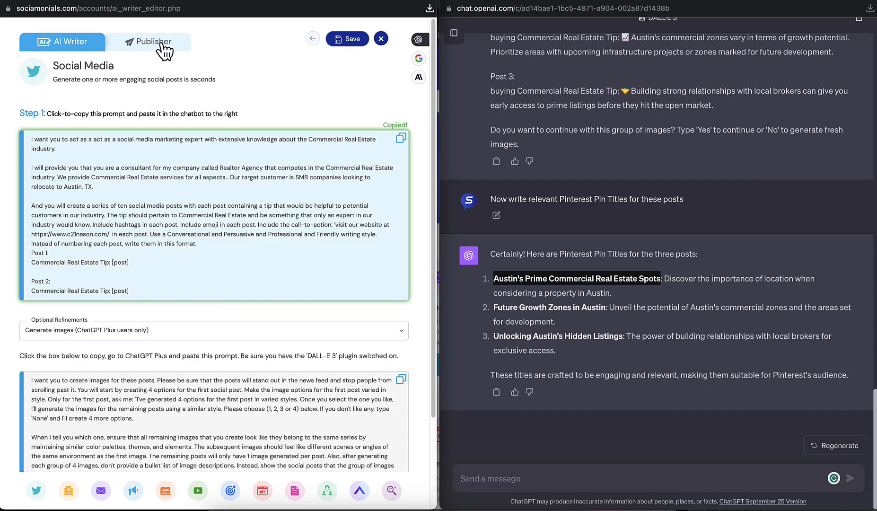